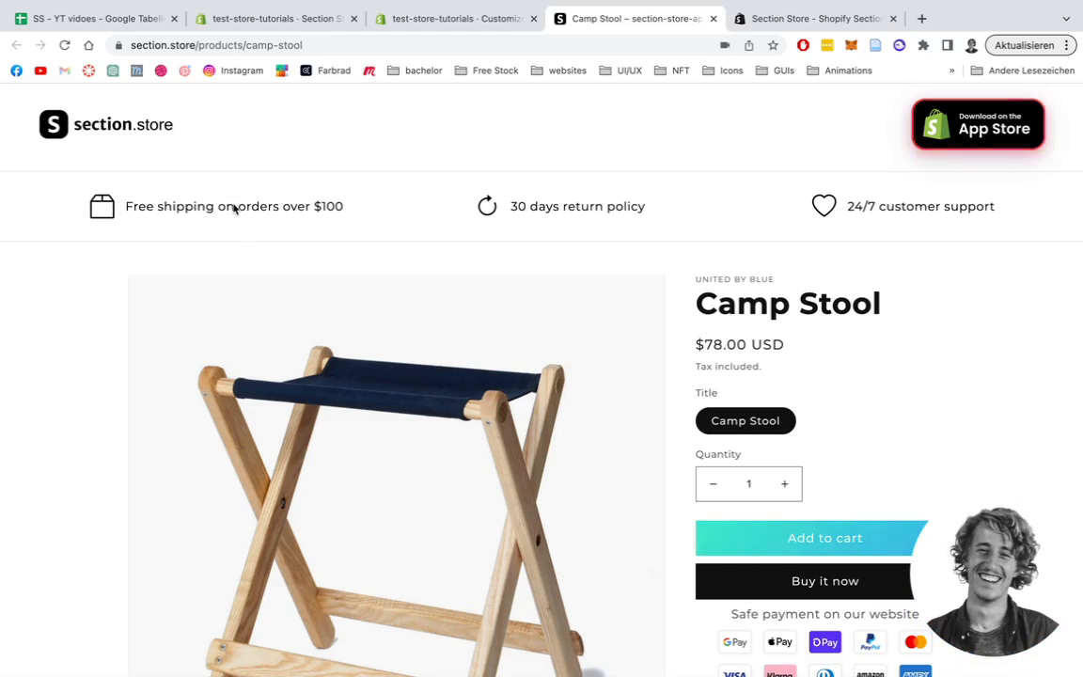
pyautogui.moveTo(824, 538)
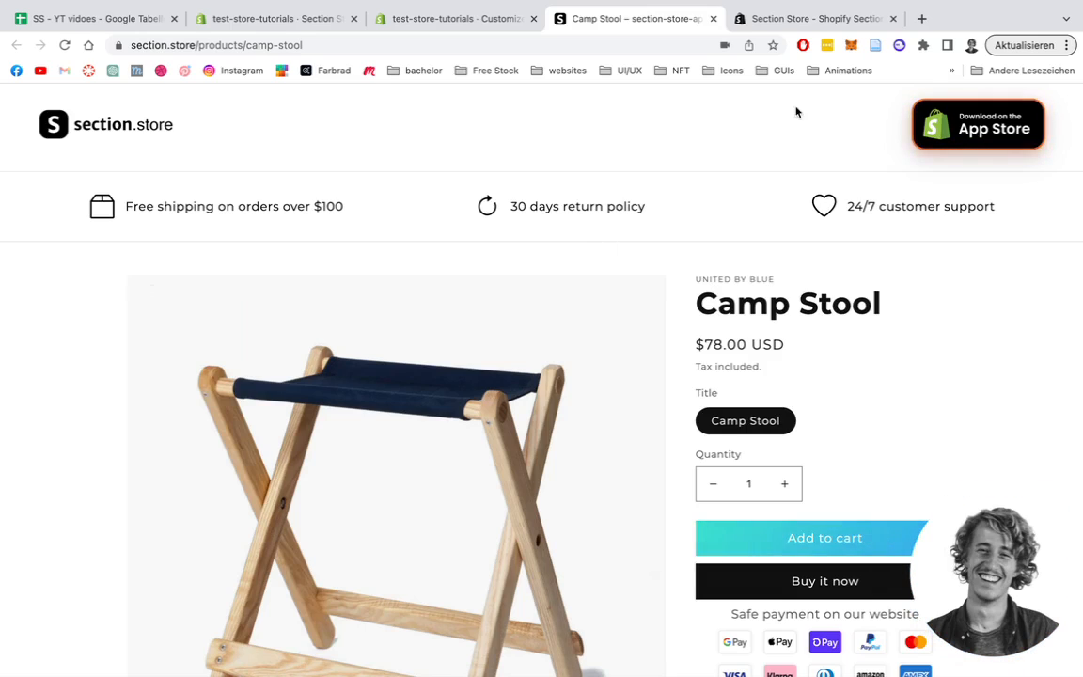
# - Switch to the Section Store: Theme sections listing in the Shopify App Store
pyautogui.click(813, 18)
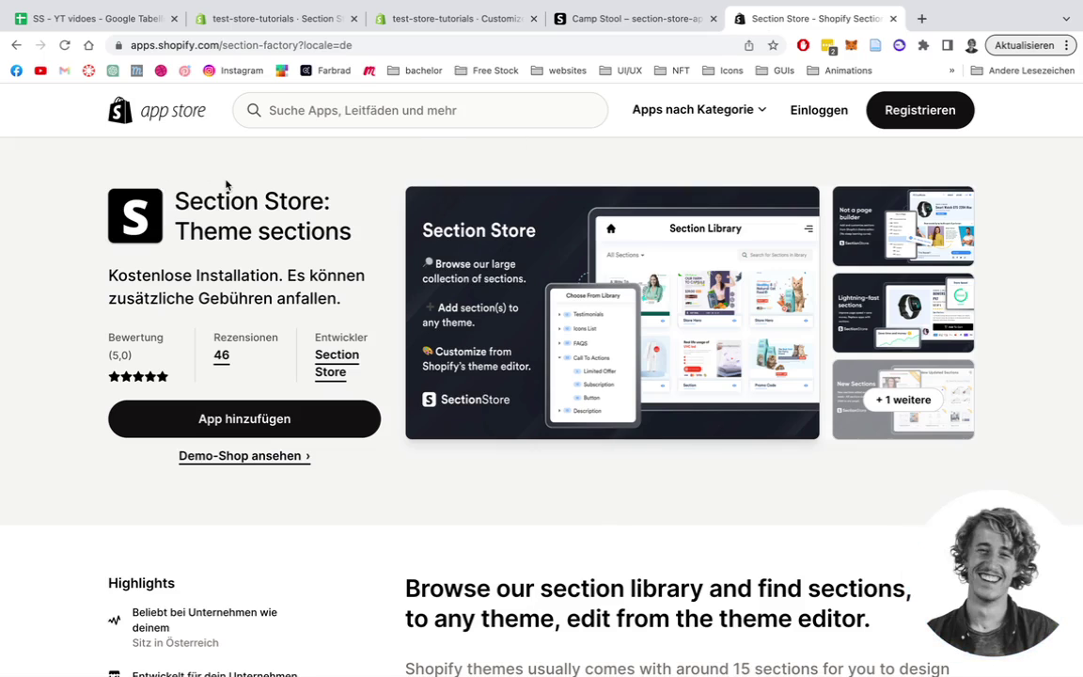
pyautogui.moveTo(244, 418)
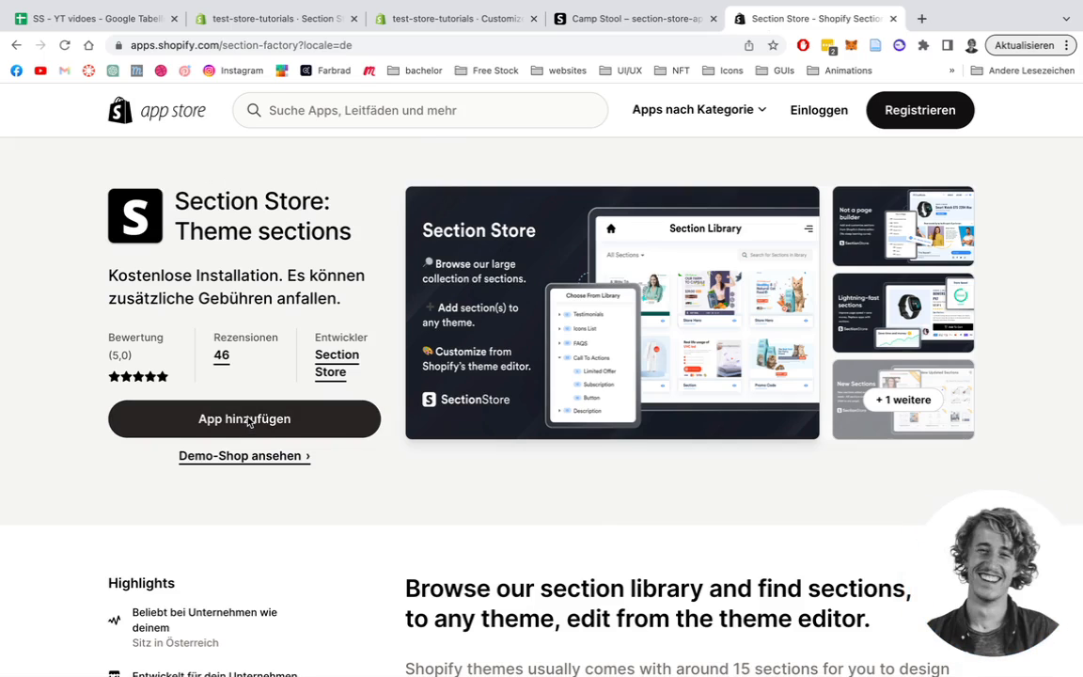
pyautogui.moveTo(379, 155)
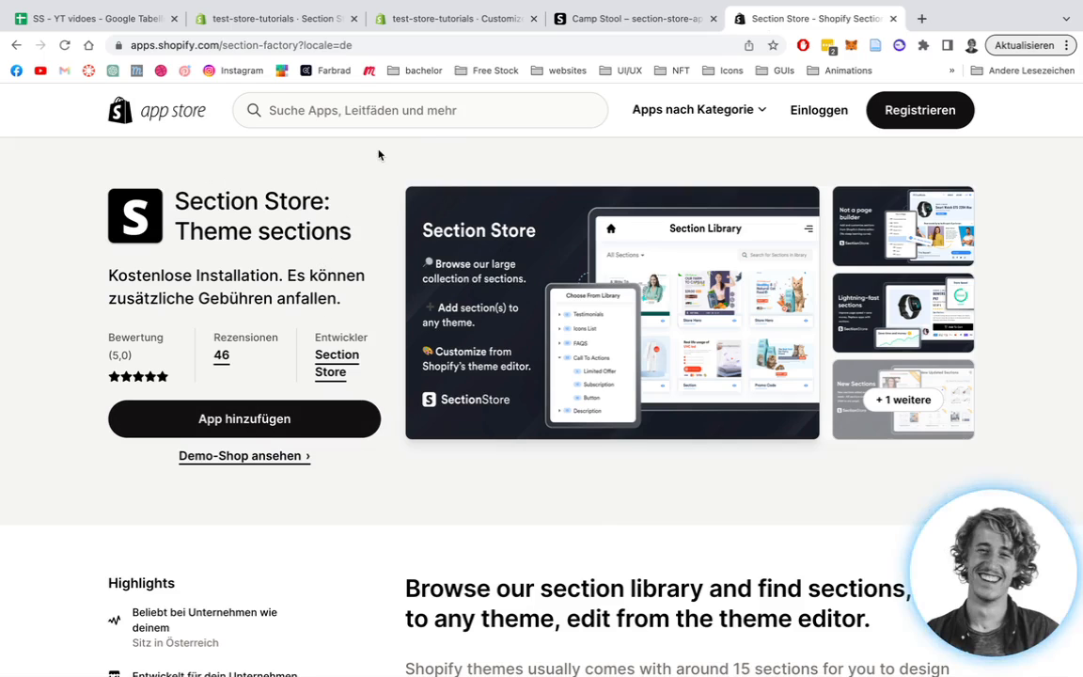
# - Open Section Store in the store admin and go to its library of available sections
pyautogui.click(456, 18)
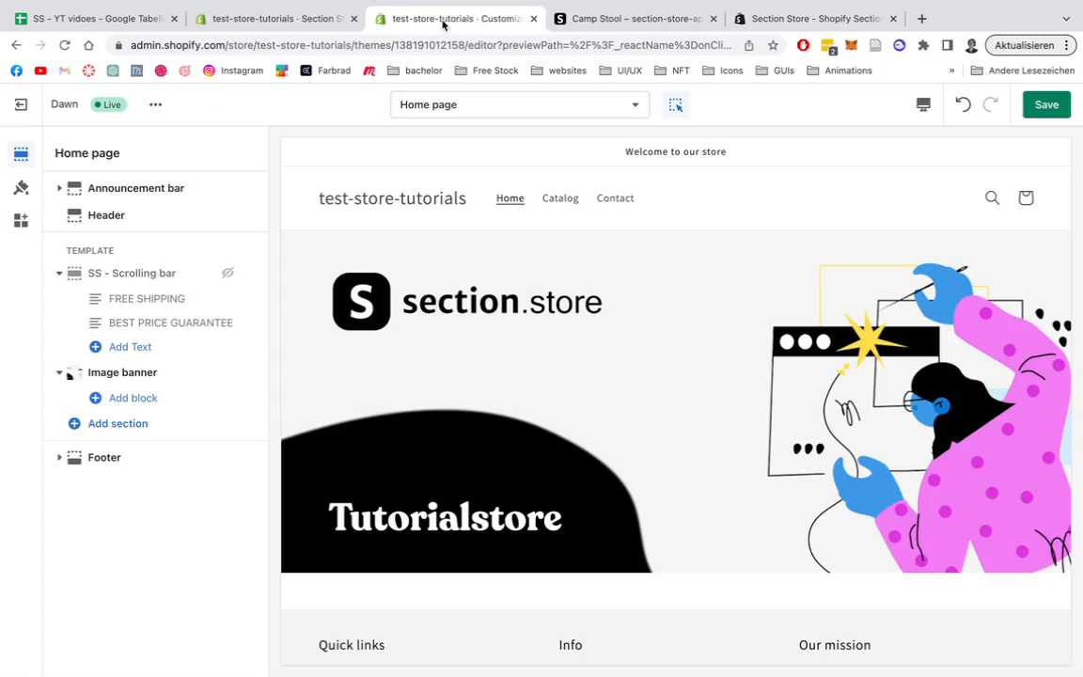
pyautogui.click(272, 18)
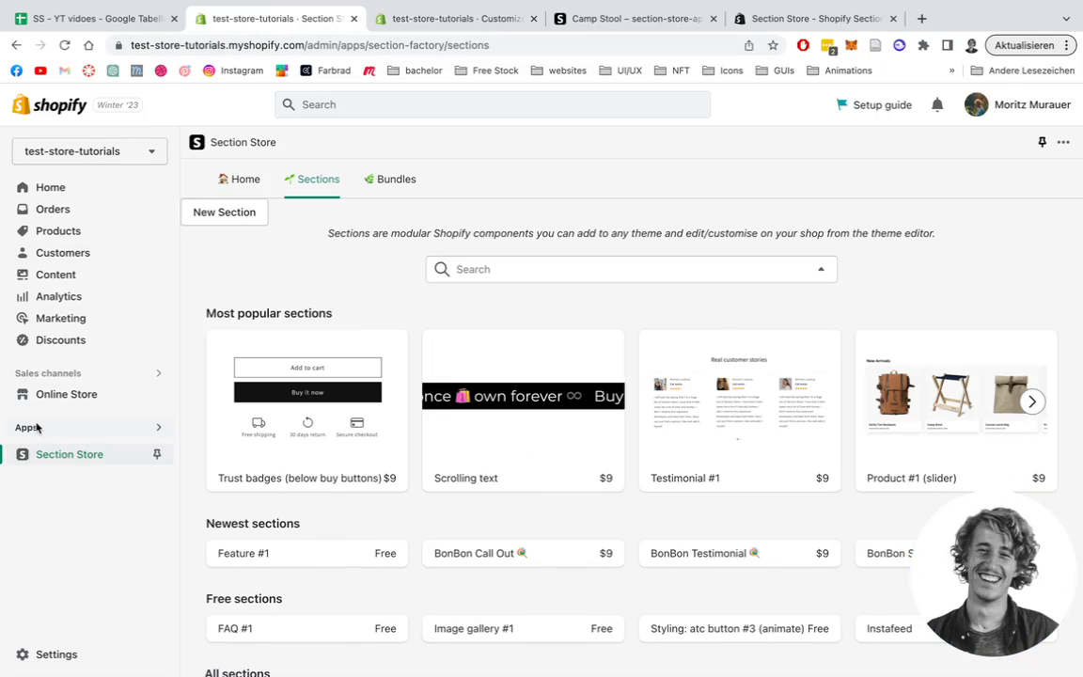
pyautogui.scroll(-3)
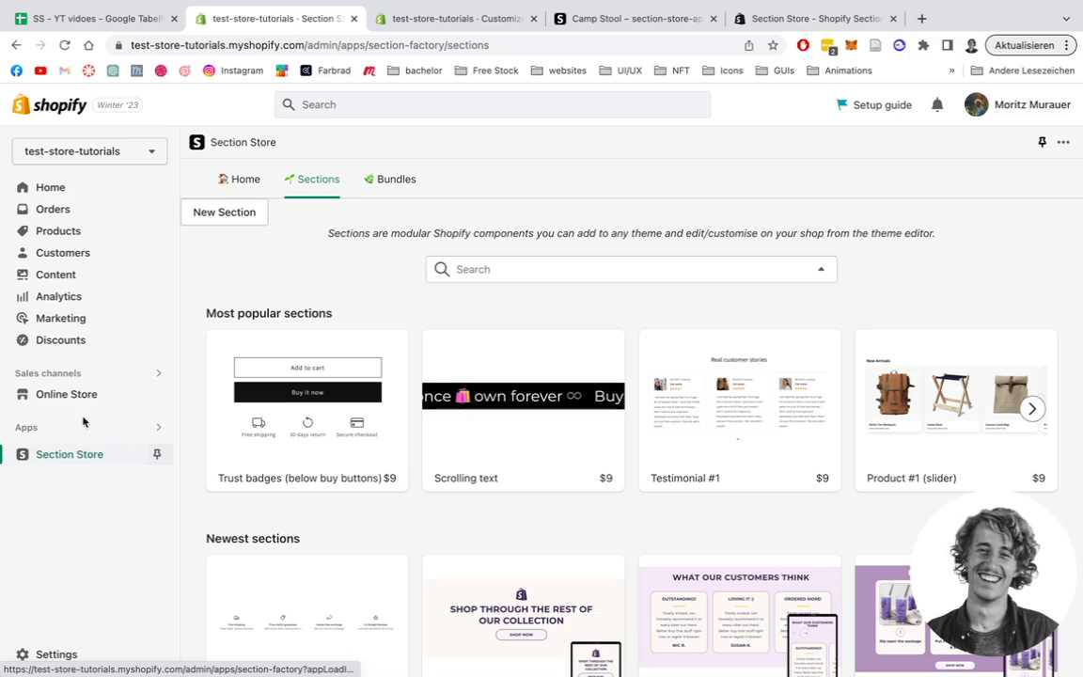
pyautogui.click(245, 178)
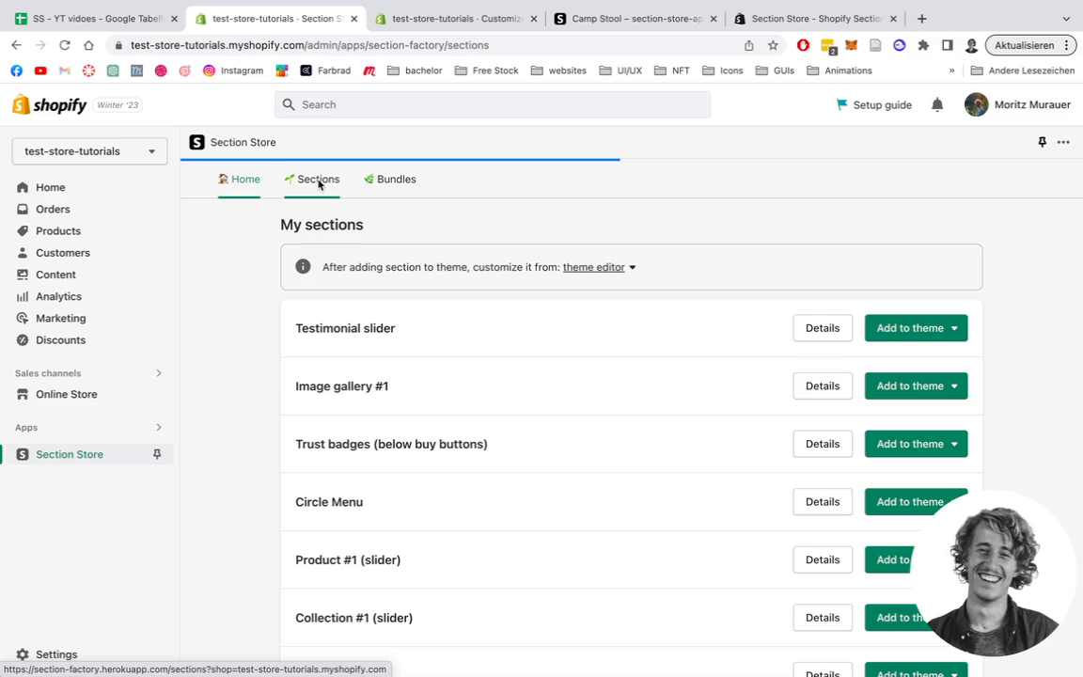
pyautogui.click(318, 178)
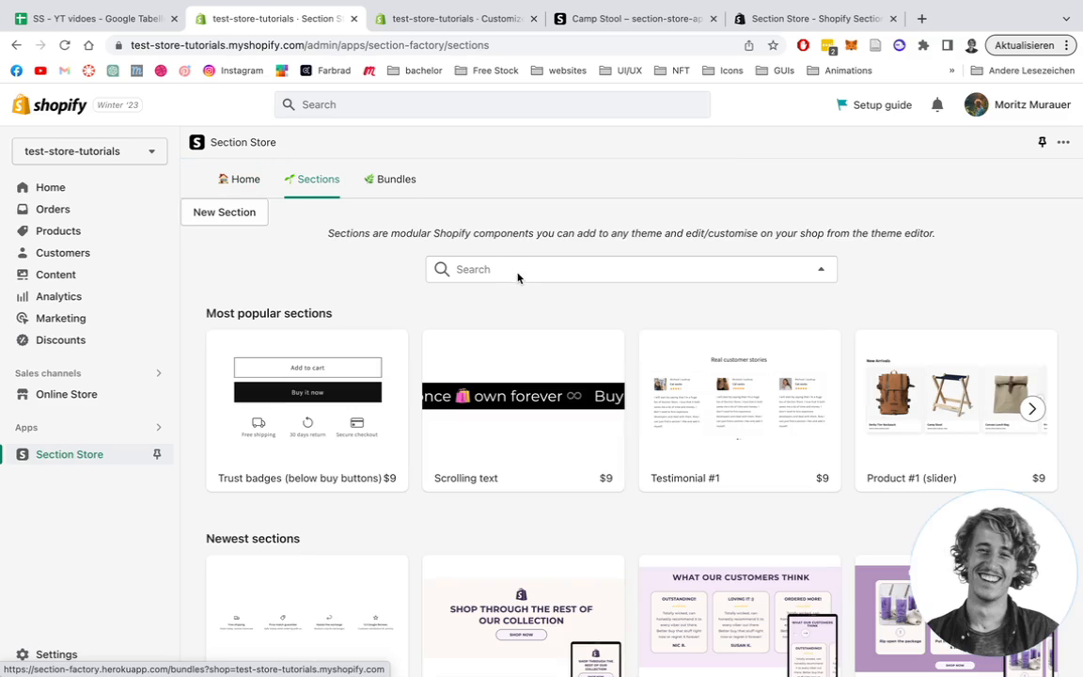
# - Search the section library for 'scroll' and pick the Scrolling features card
pyautogui.click(630, 268)
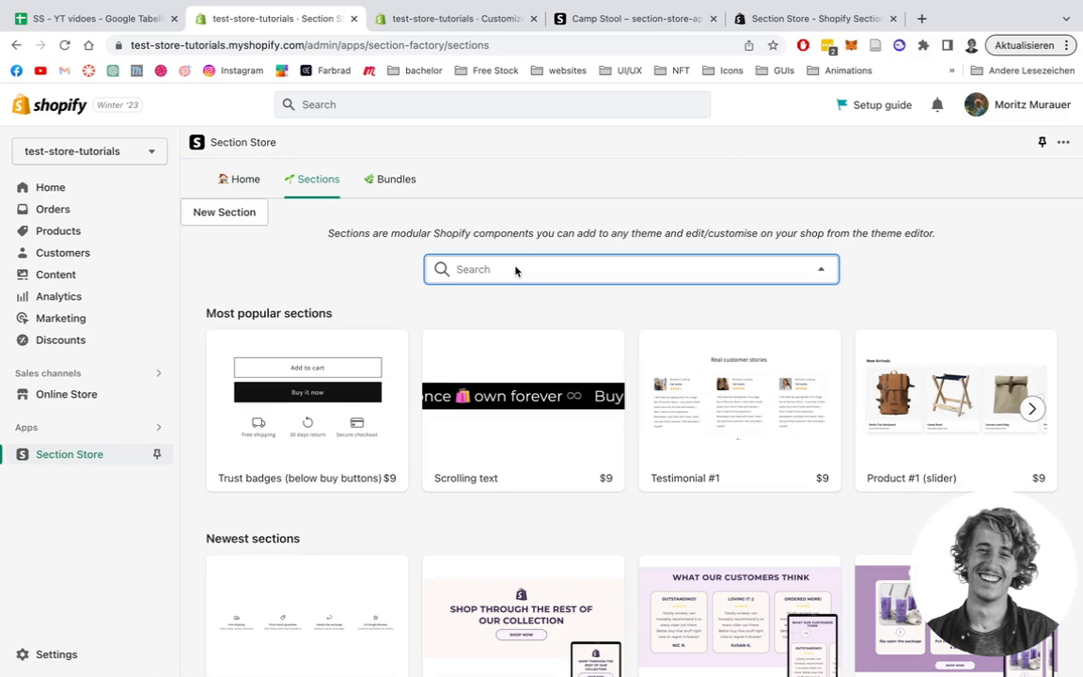
pyautogui.write('scroll')
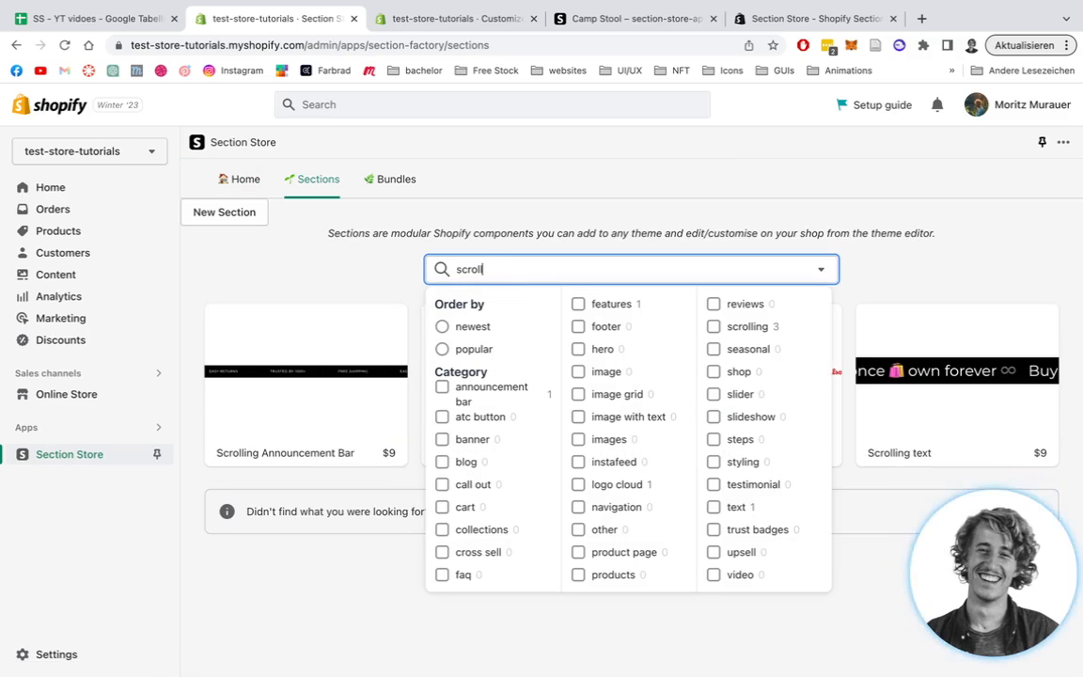
pyautogui.click(290, 270)
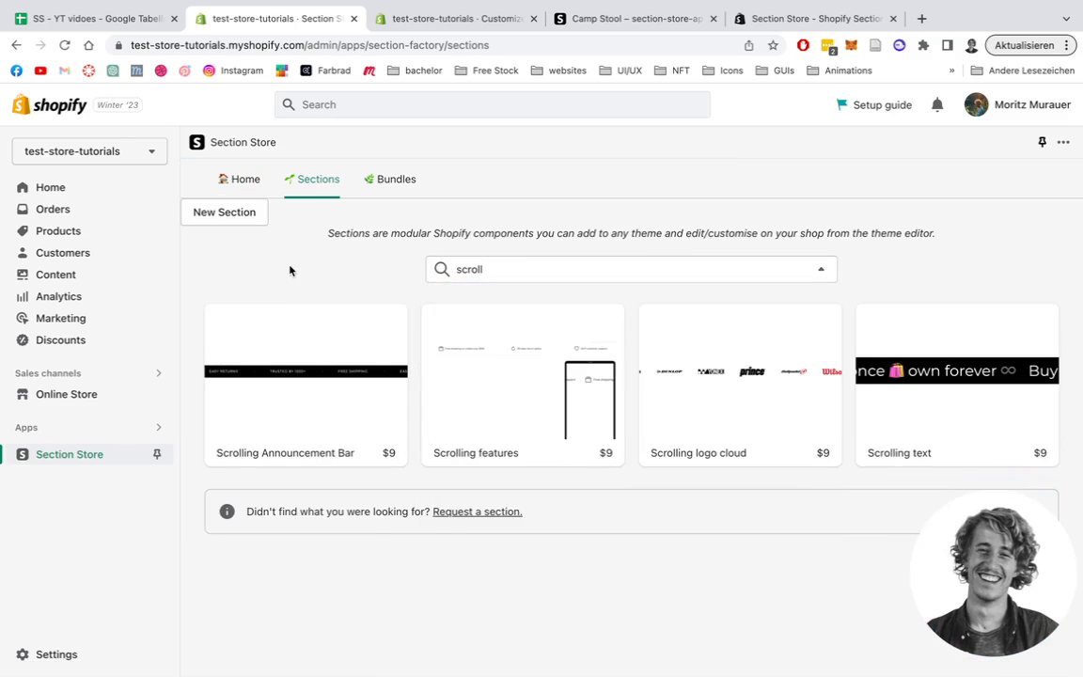
pyautogui.moveTo(523, 376)
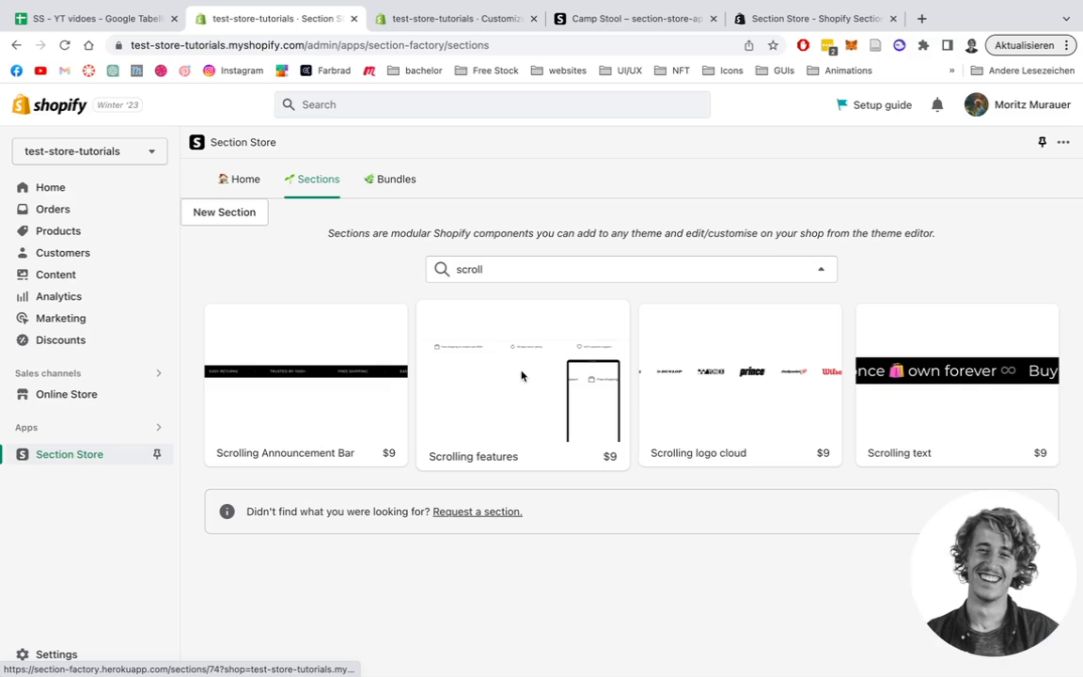
pyautogui.click(523, 376)
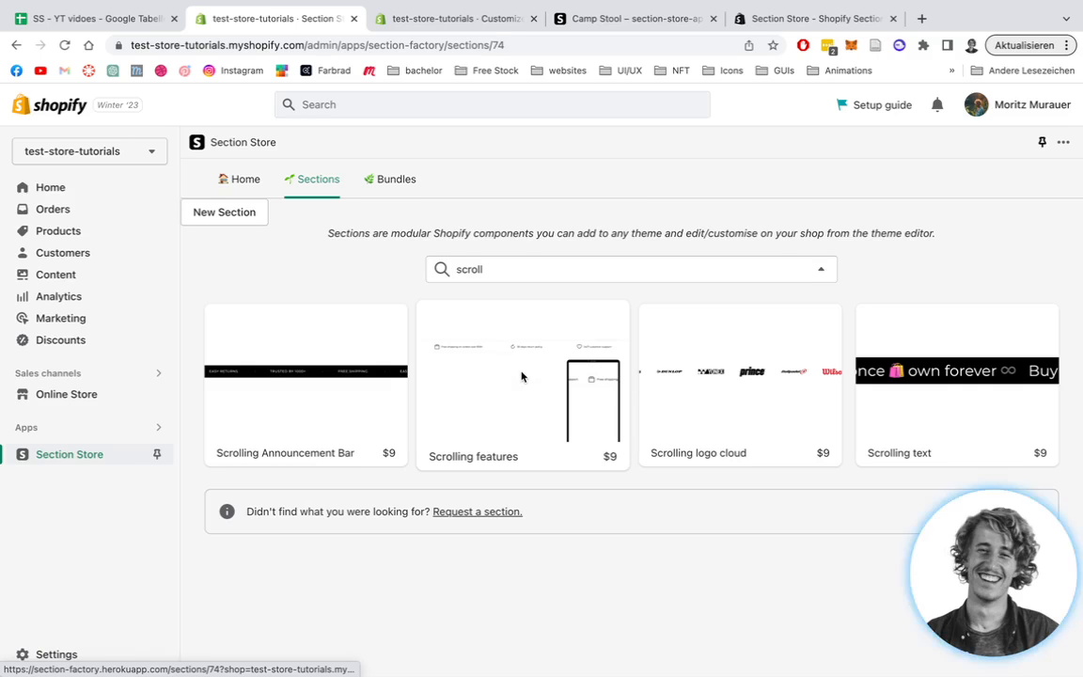
# - Open the Scrolling features detail page showing its $9 price and owned status
pyautogui.click(523, 386)
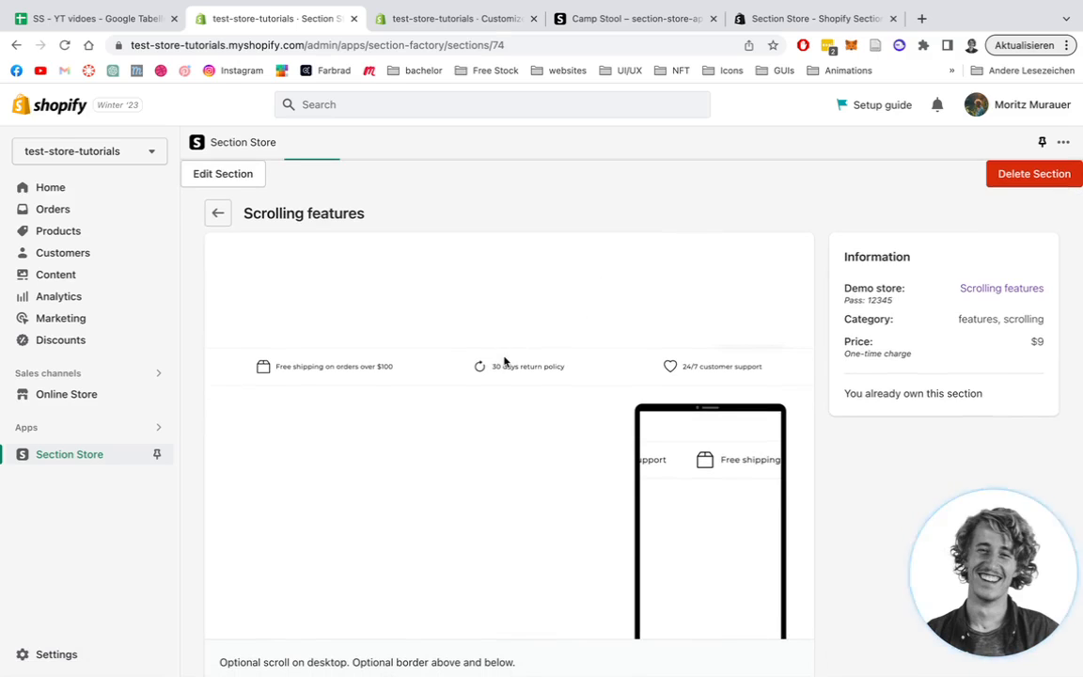
pyautogui.moveTo(475, 283)
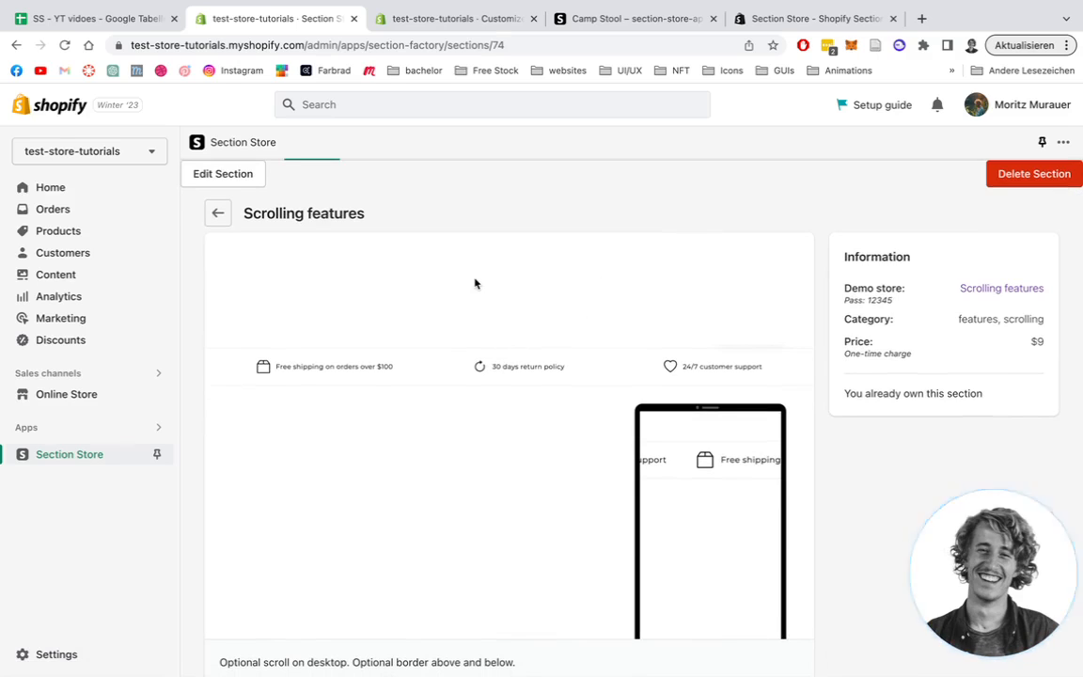
pyautogui.moveTo(533, 288)
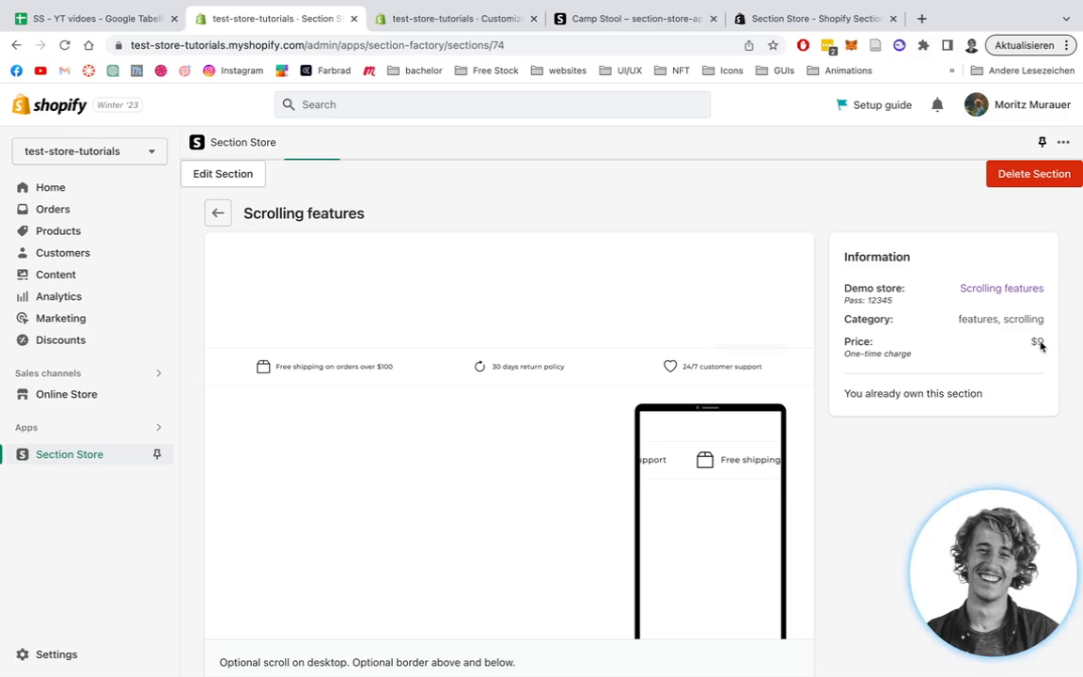
pyautogui.moveTo(926, 366)
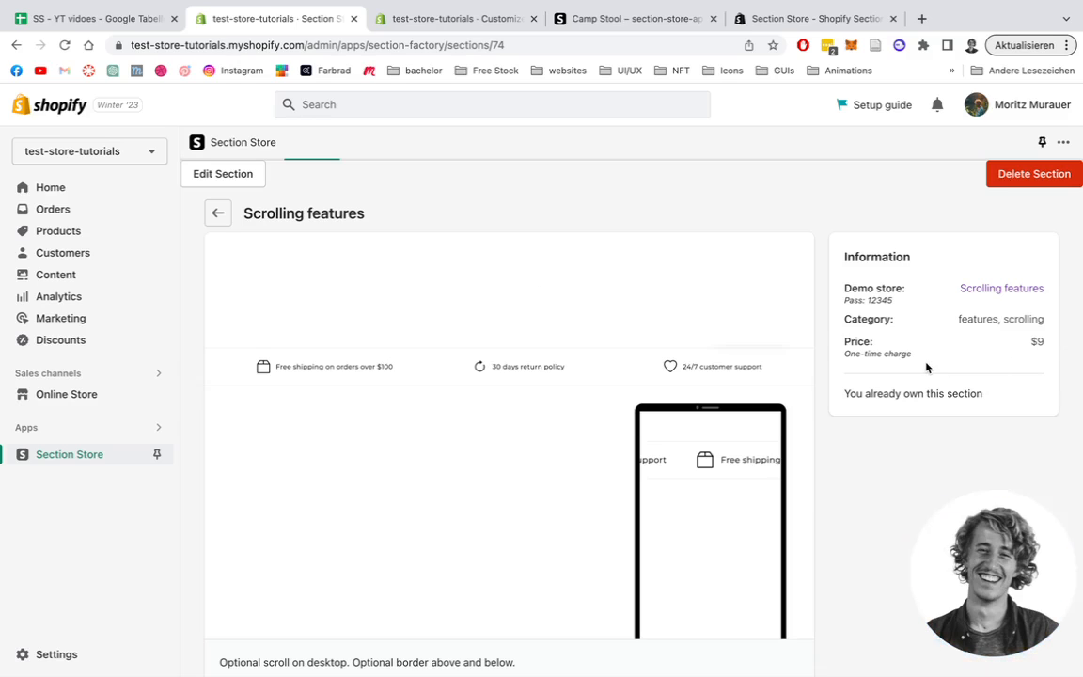
pyautogui.moveTo(805, 312)
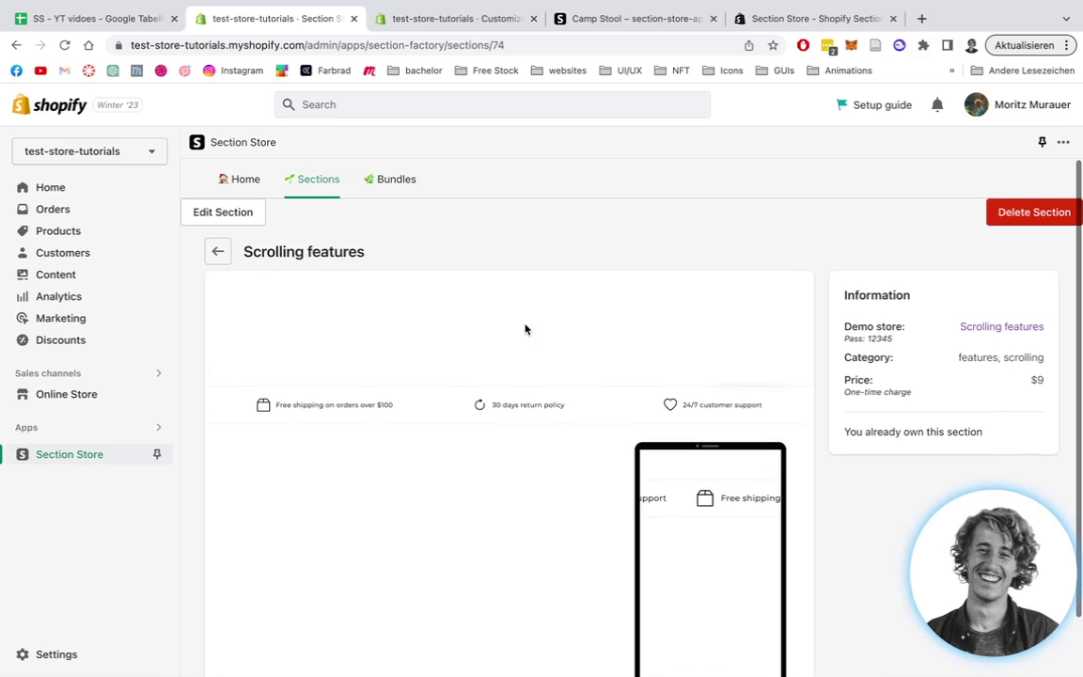
pyautogui.moveTo(245, 178)
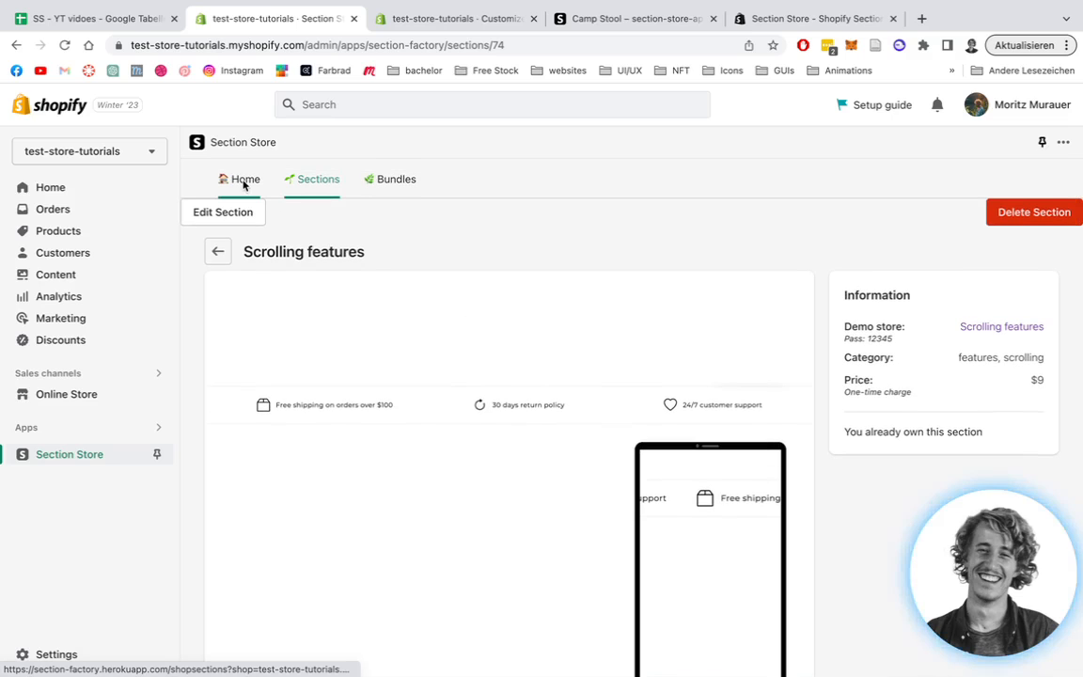
# - Scroll the owned sections to Scrolling features and open Dawn's home page in the editor
pyautogui.click(245, 178)
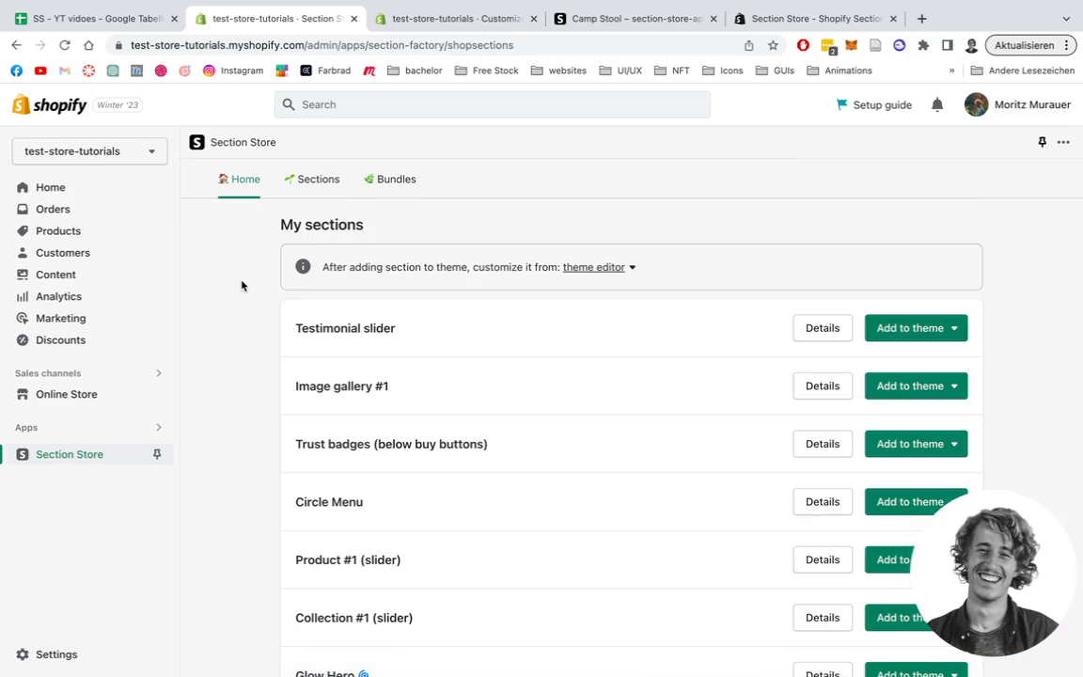
pyautogui.scroll(-3)
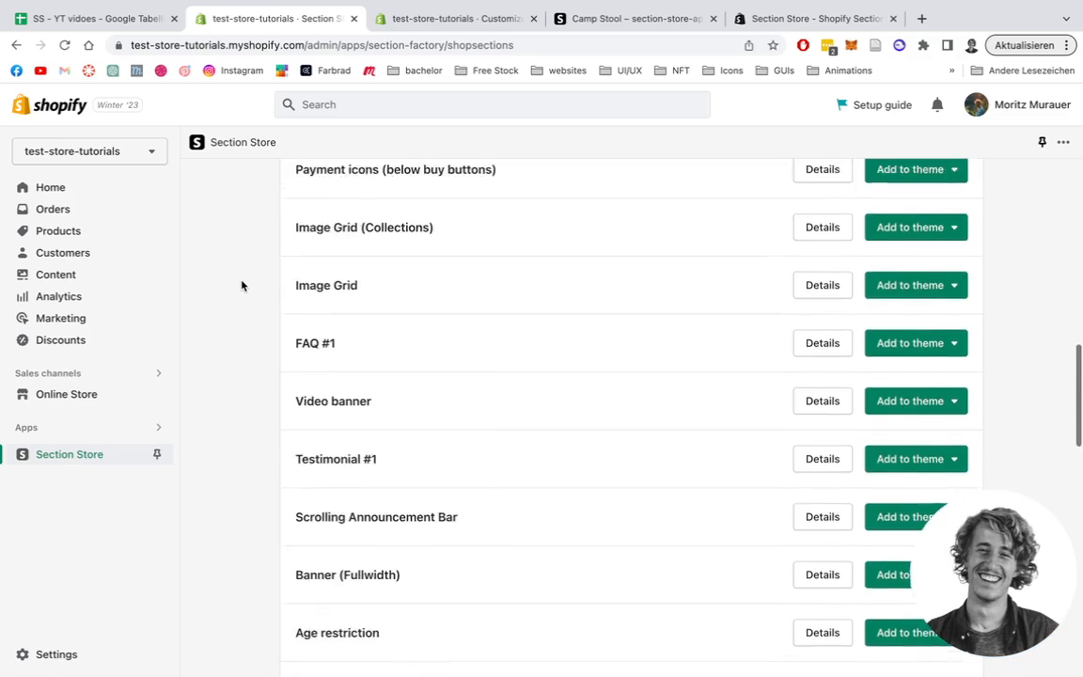
pyautogui.scroll(-3)
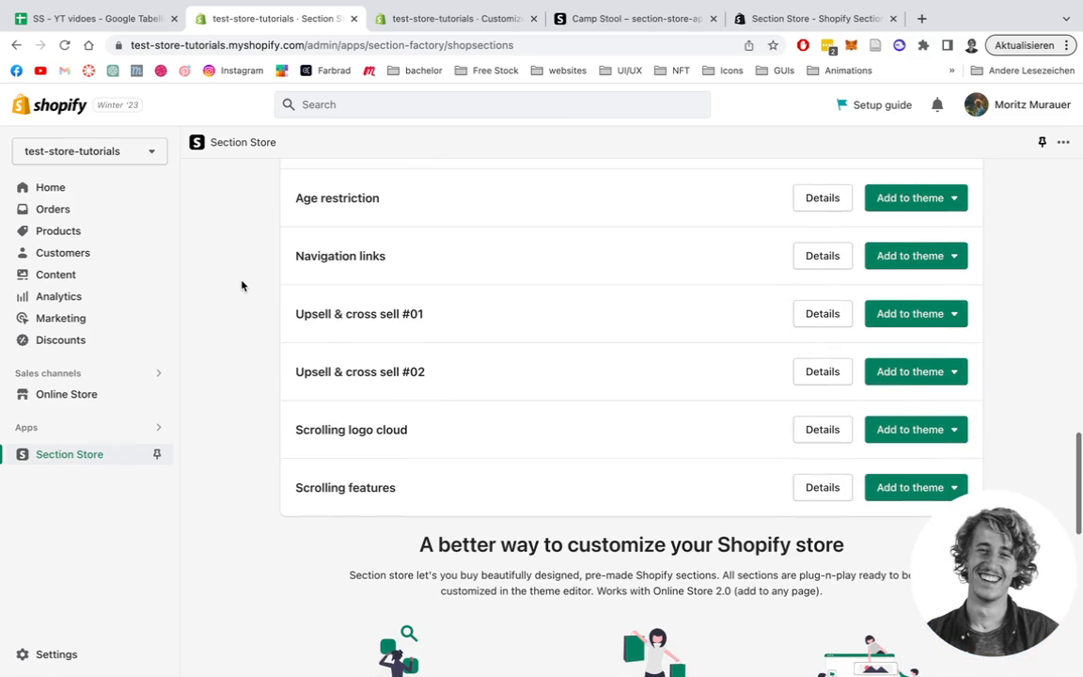
pyautogui.moveTo(400, 488)
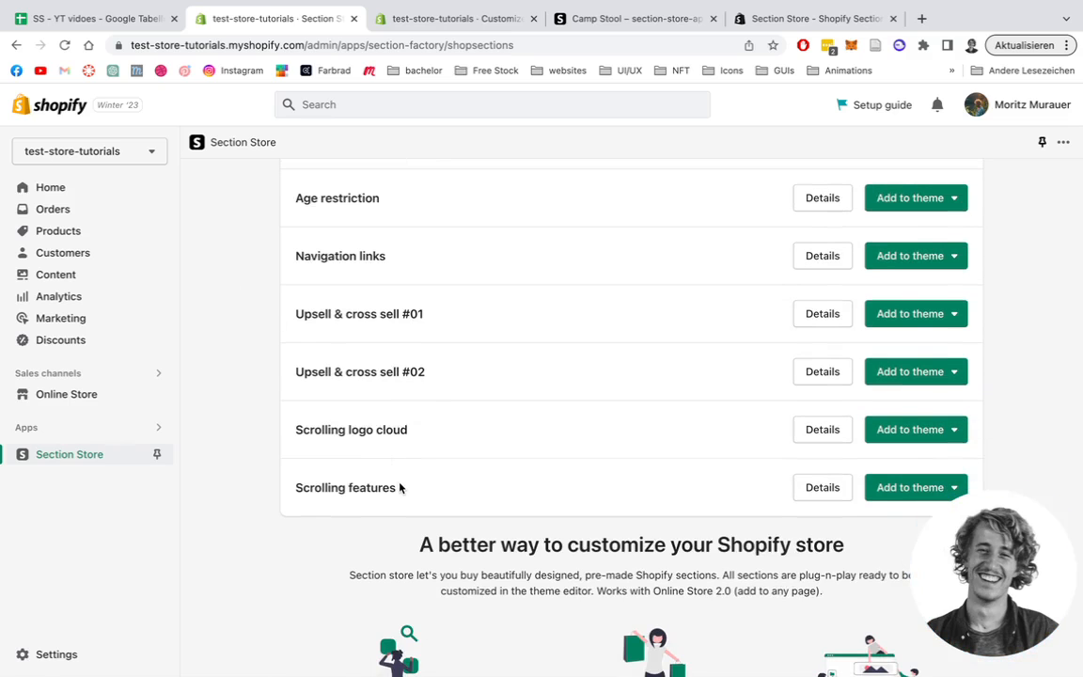
pyautogui.moveTo(381, 357)
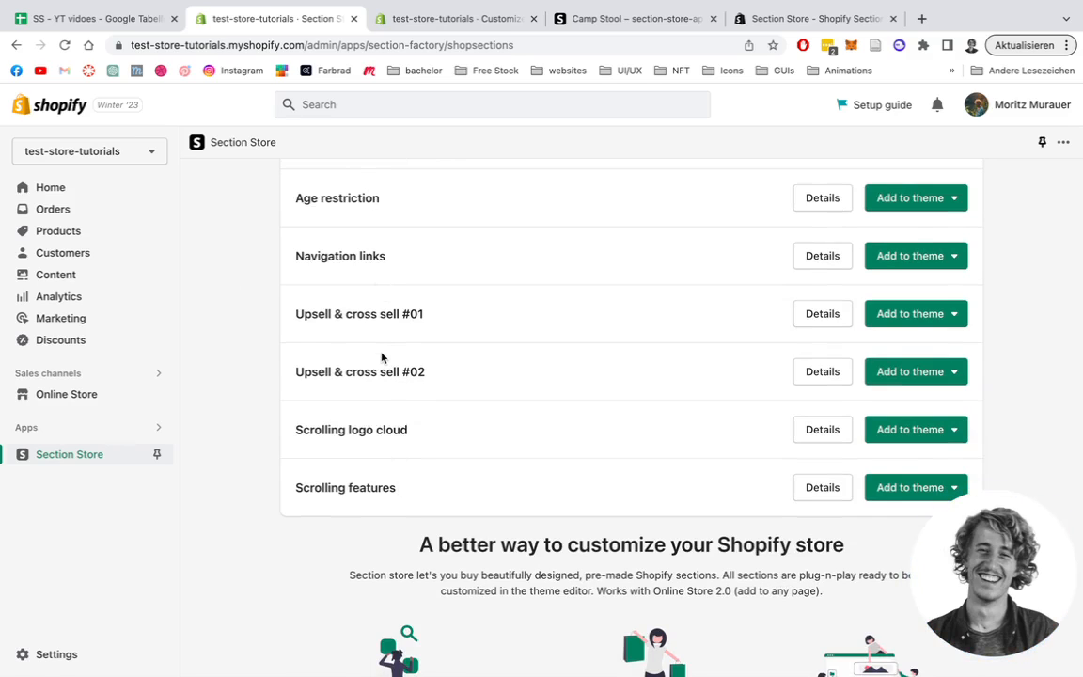
pyautogui.moveTo(747, 456)
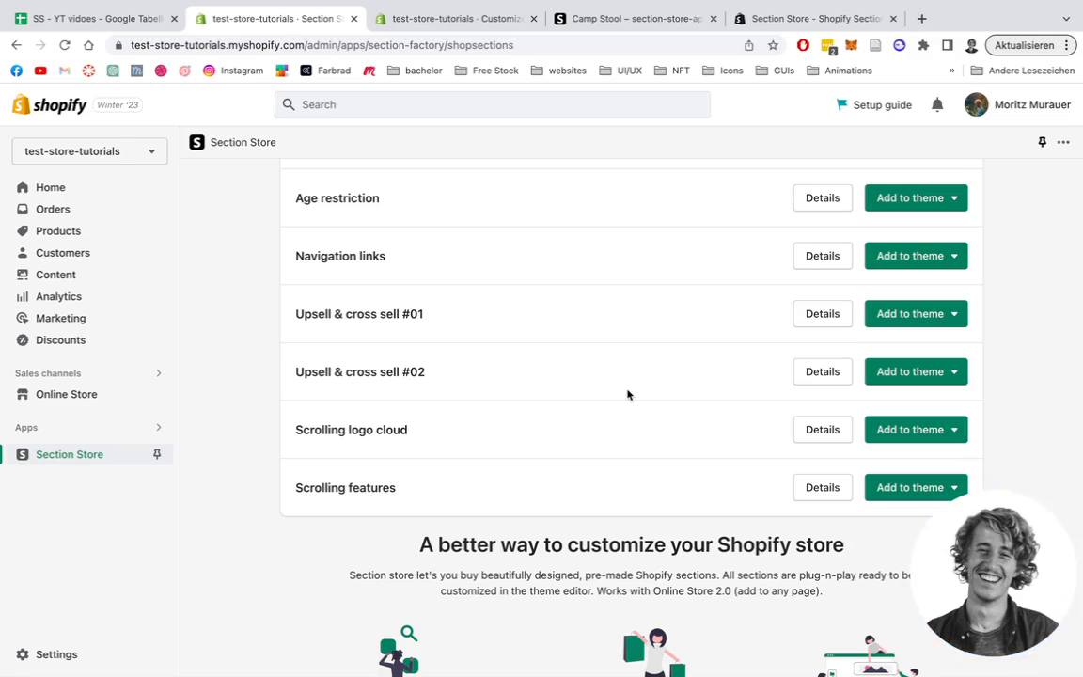
pyautogui.scroll(3)
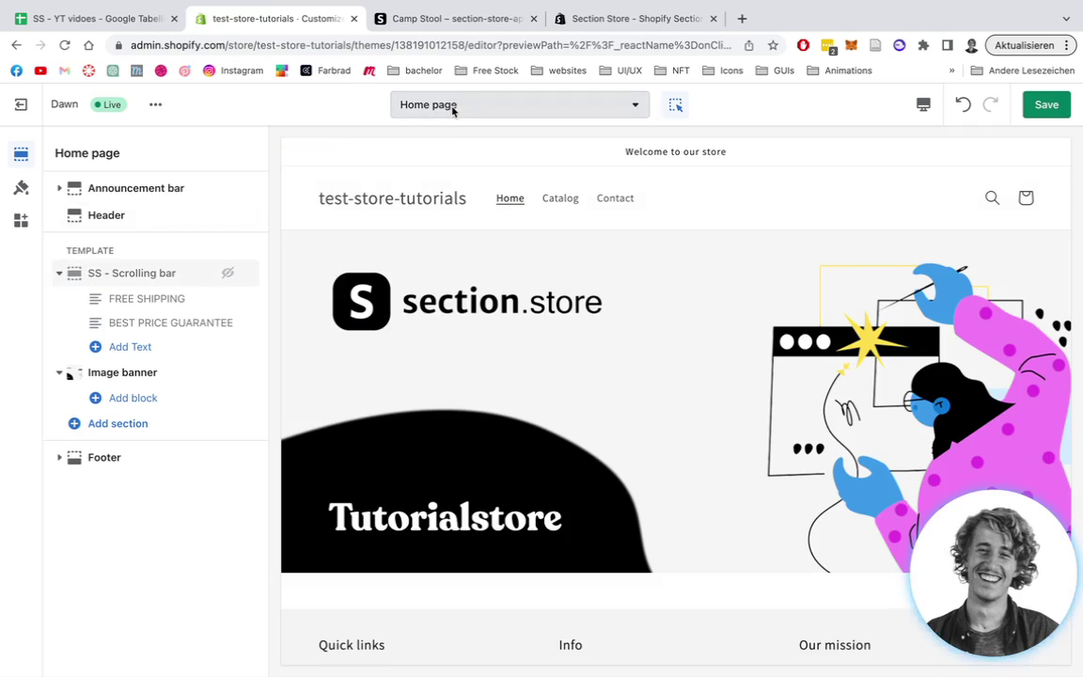
# - Add the Scrolling features section below the image banner by searching 'ss s'
pyautogui.click(474, 301)
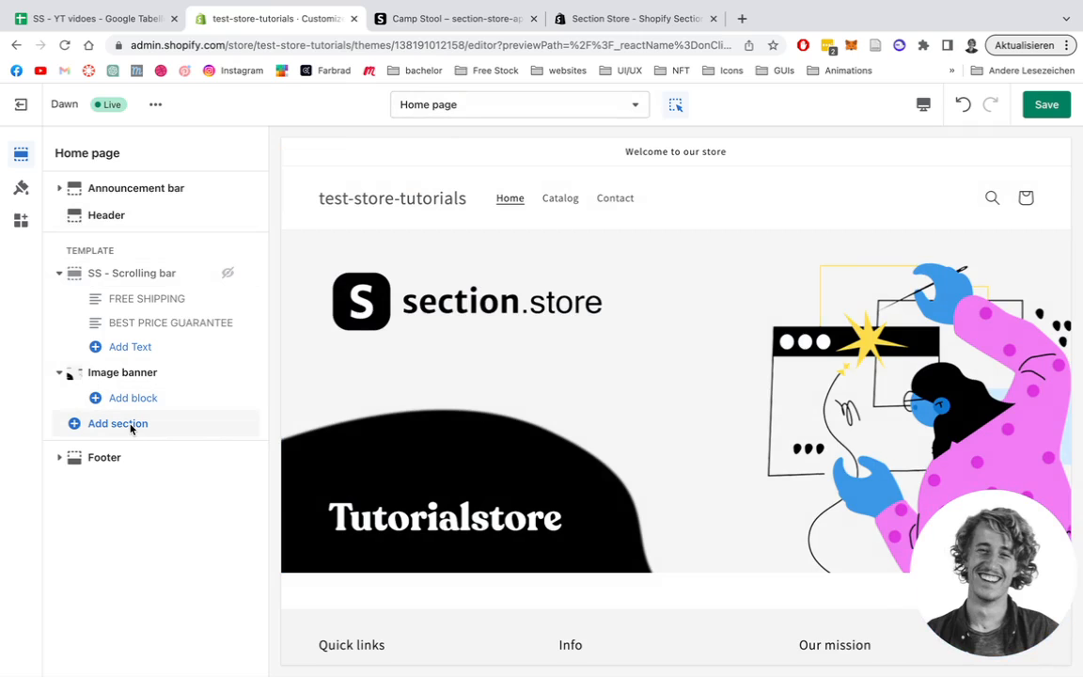
pyautogui.click(116, 423)
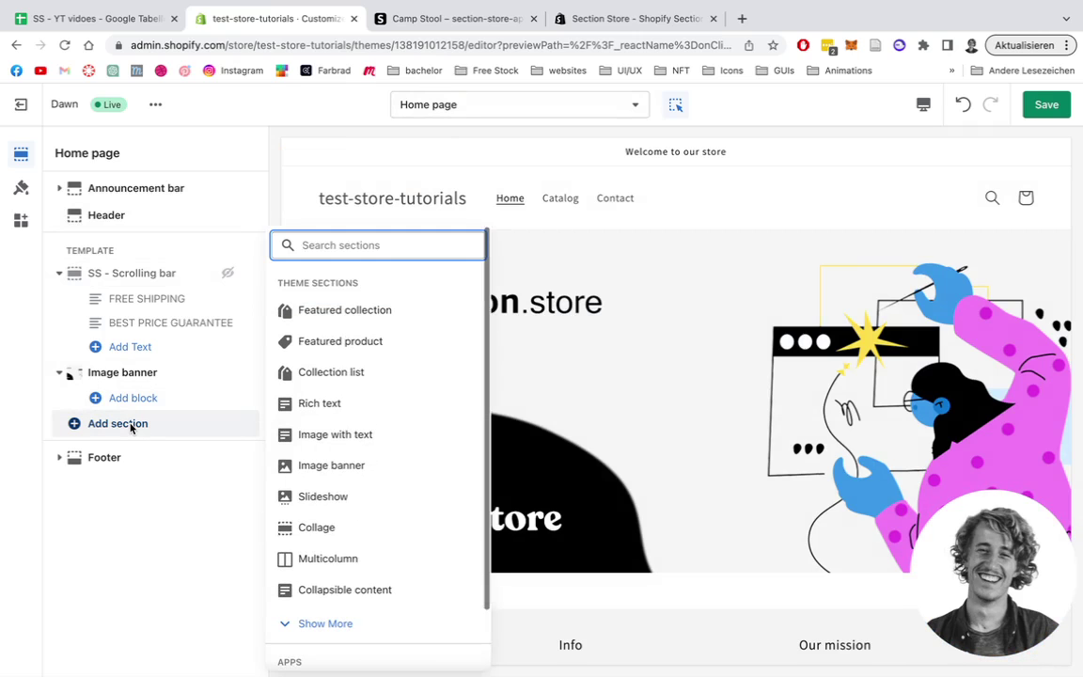
pyautogui.write('ss s')
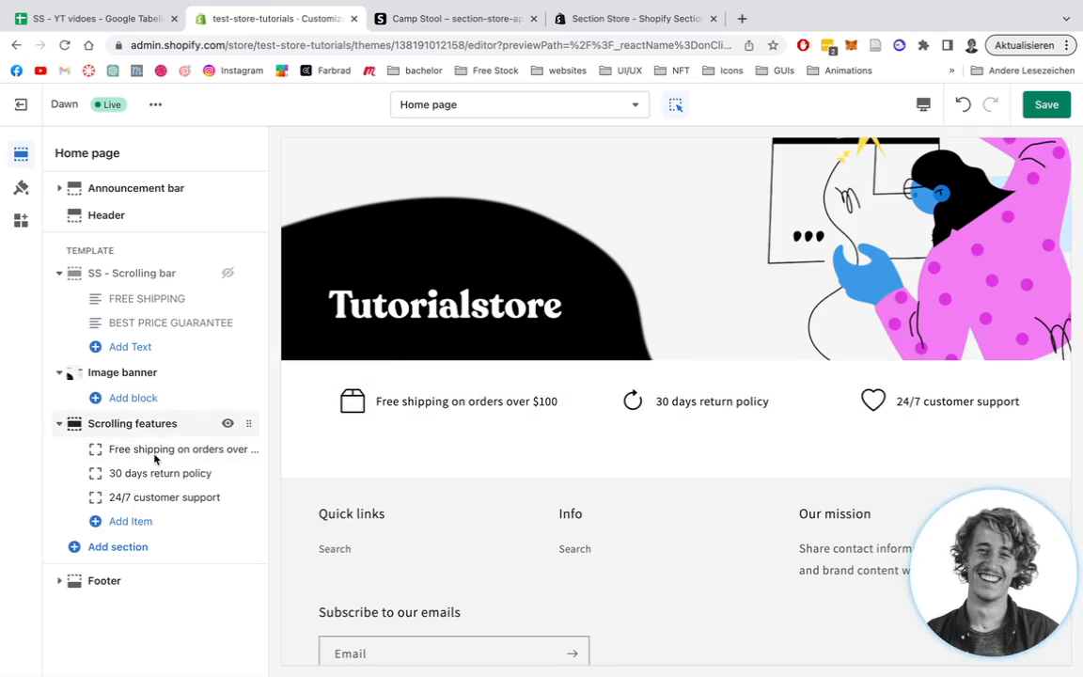
# - Open the free shipping item's settings and its image library
pyautogui.click(182, 448)
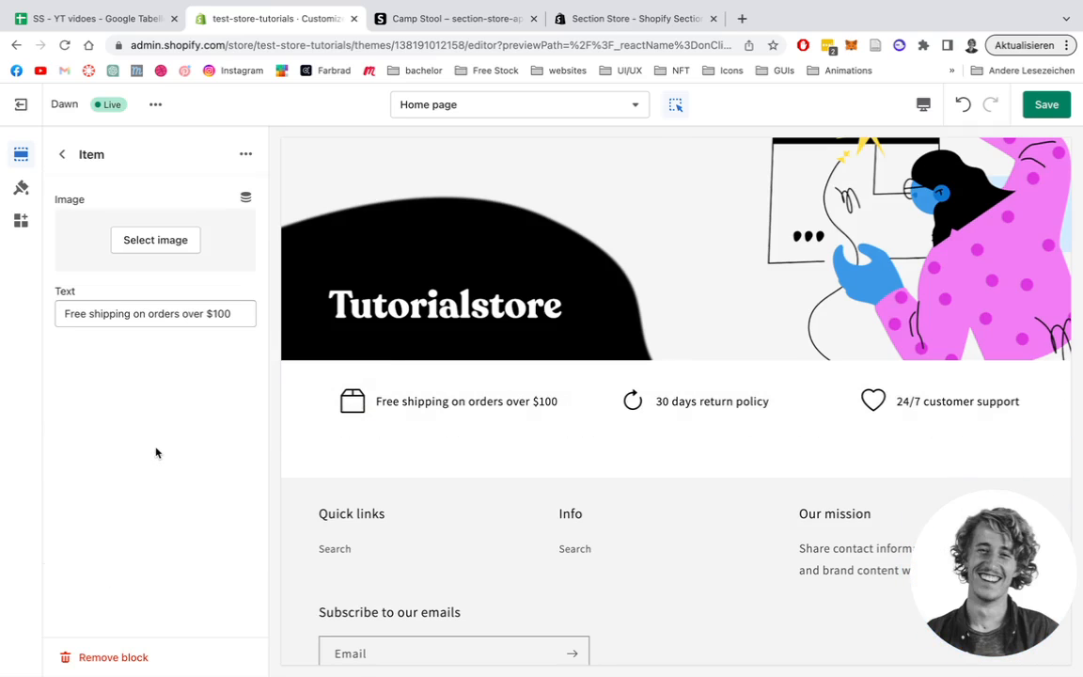
pyautogui.click(155, 240)
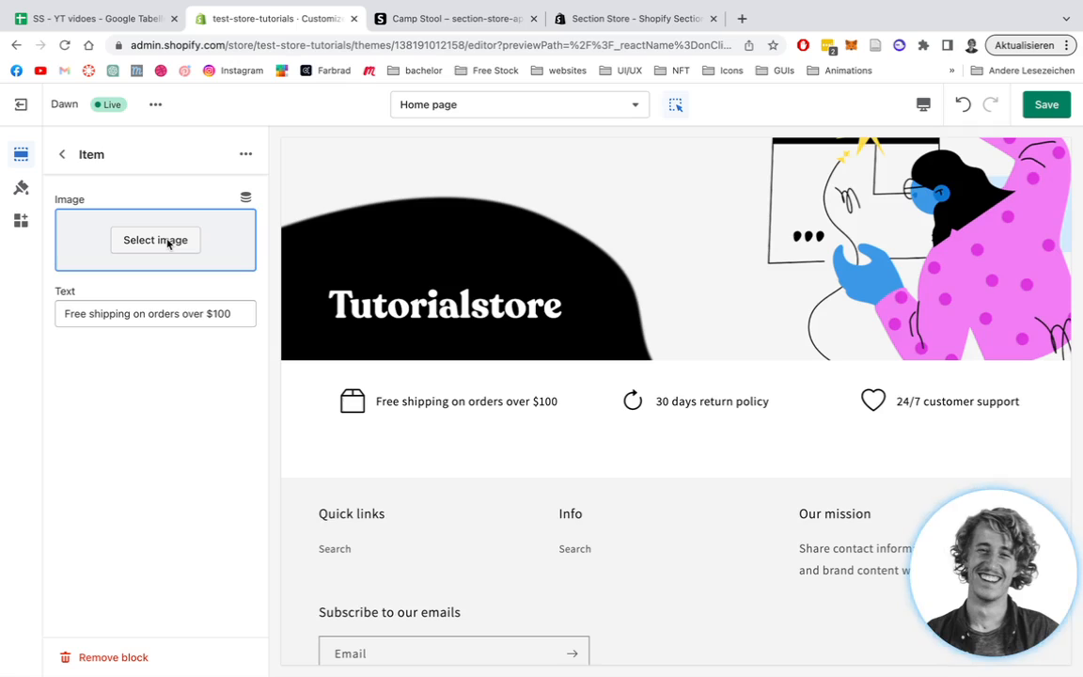
pyautogui.click(155, 240)
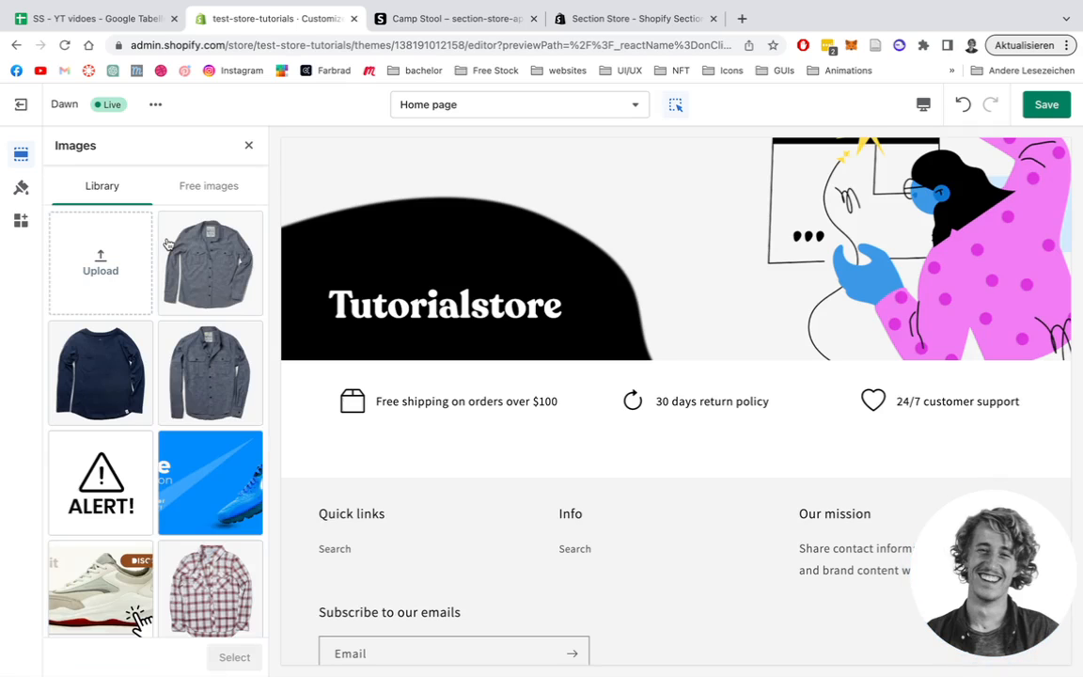
# - Upload the three icons8 PNG icons from the Desktop to the image library
pyautogui.click(100, 270)
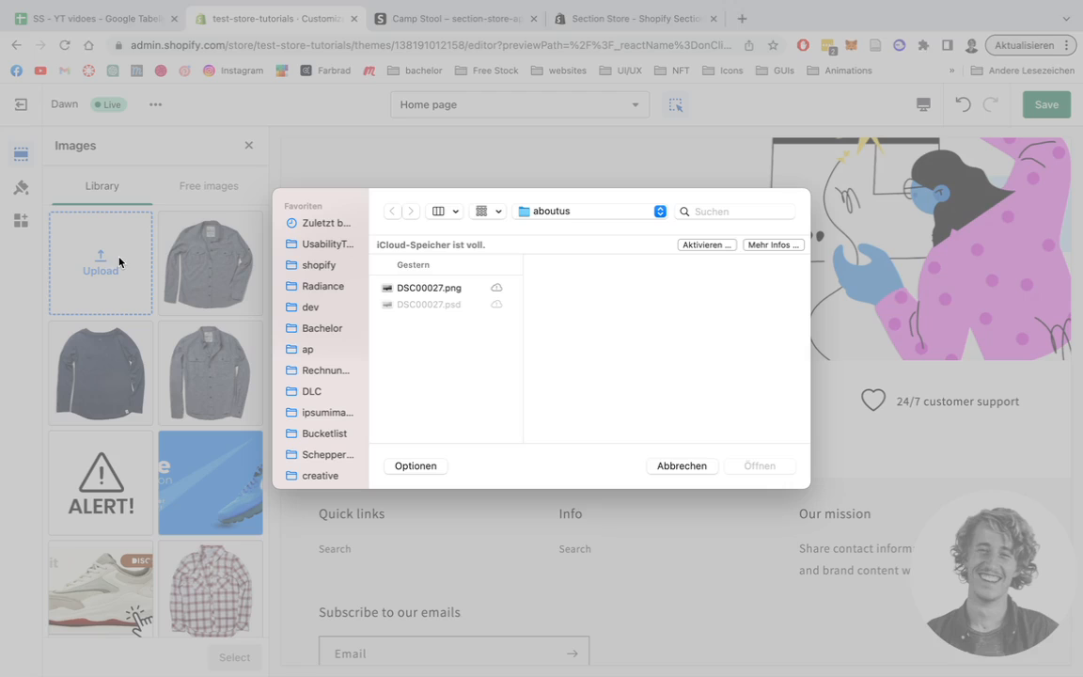
pyautogui.click(322, 222)
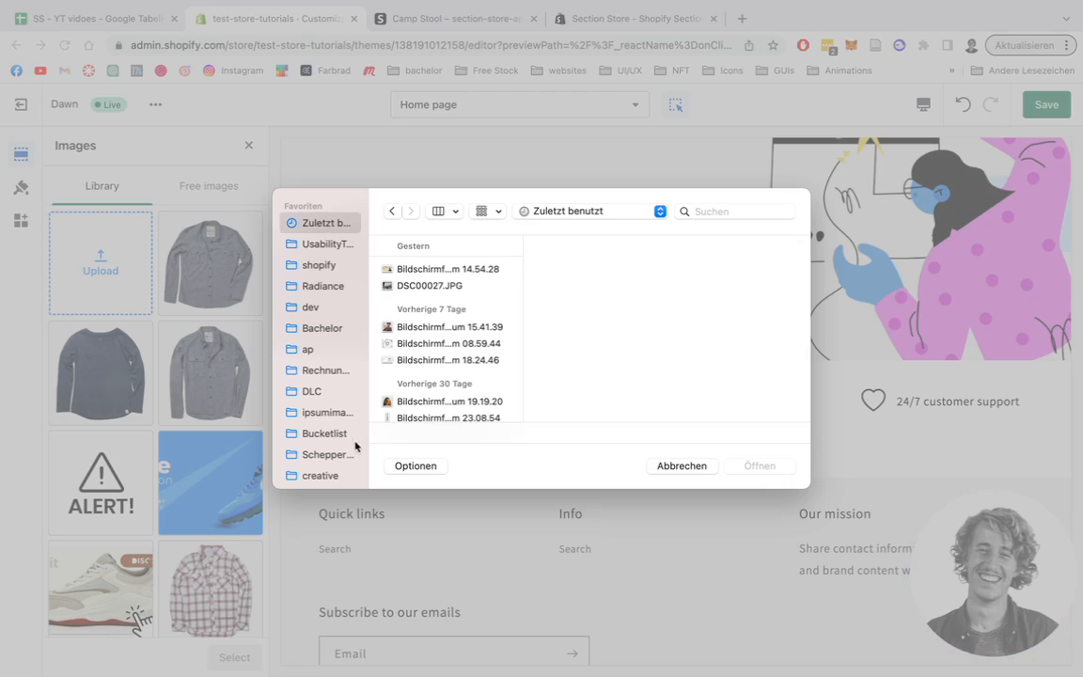
pyautogui.scroll(-3)
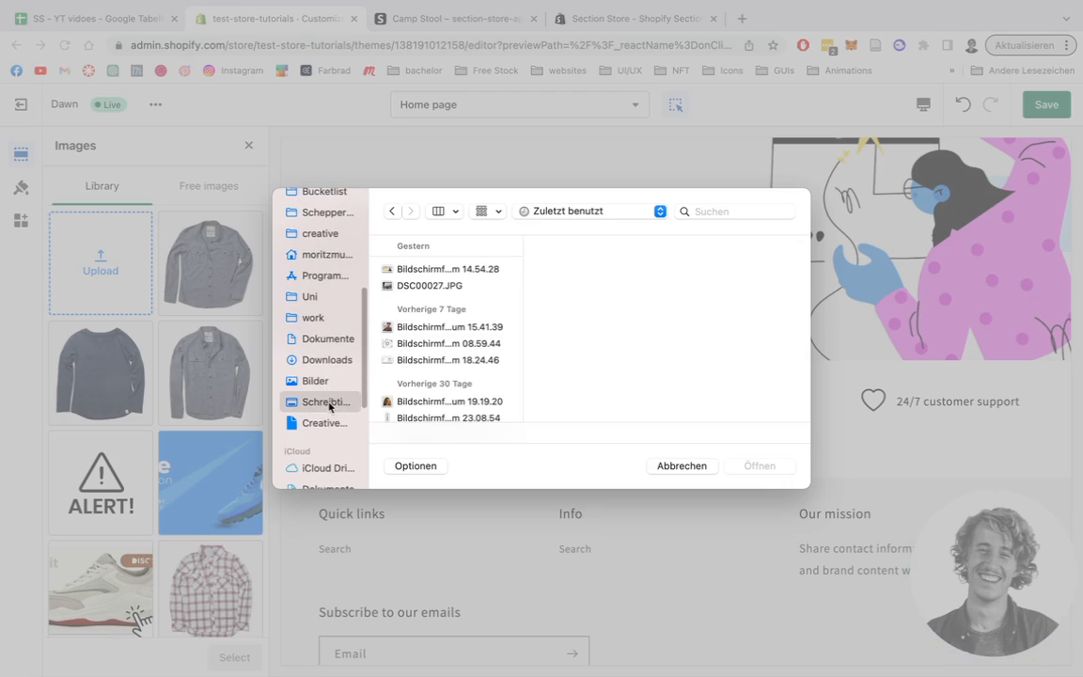
pyautogui.click(319, 401)
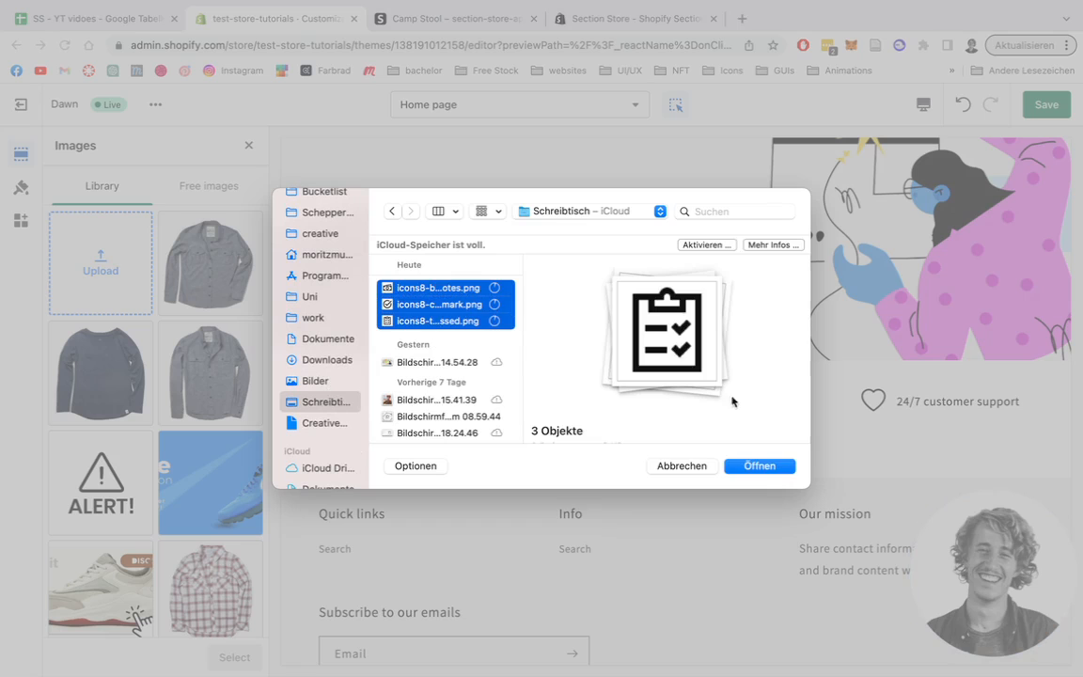
pyautogui.click(758, 466)
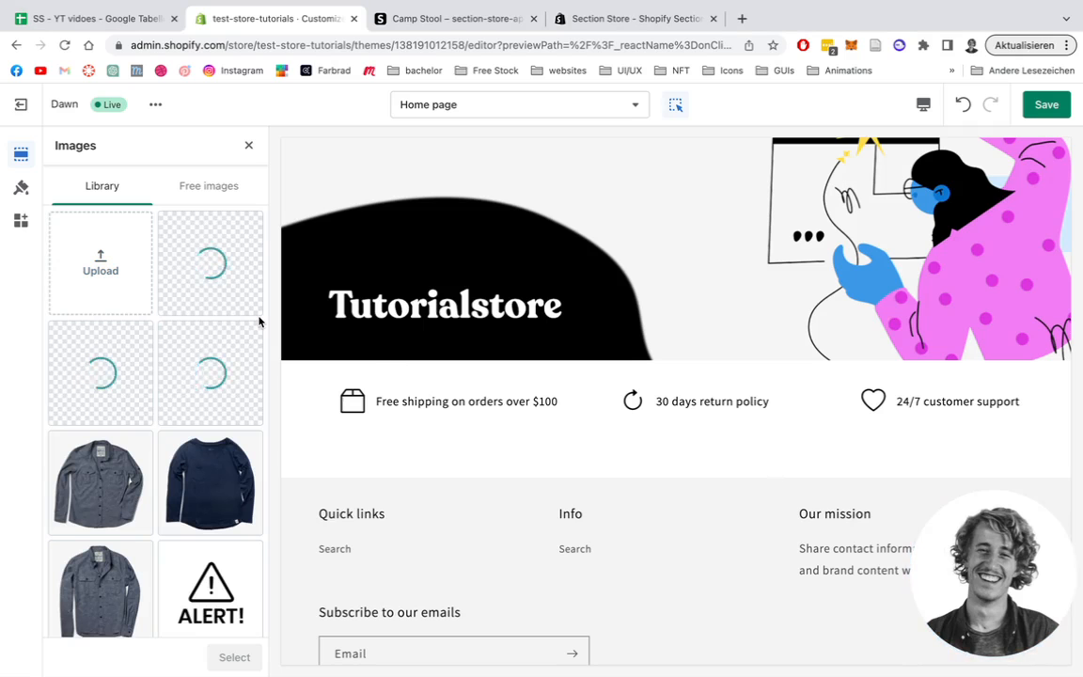
# - Apply the checkmark icon to free shipping and change its threshold to $150
pyautogui.click(209, 262)
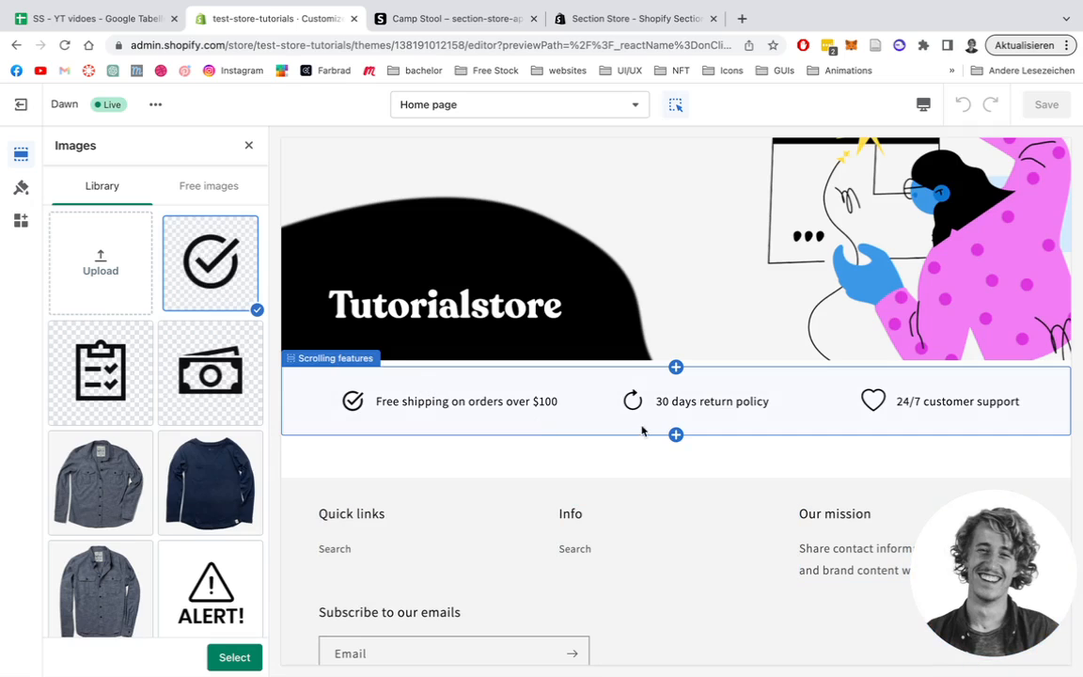
pyautogui.click(234, 656)
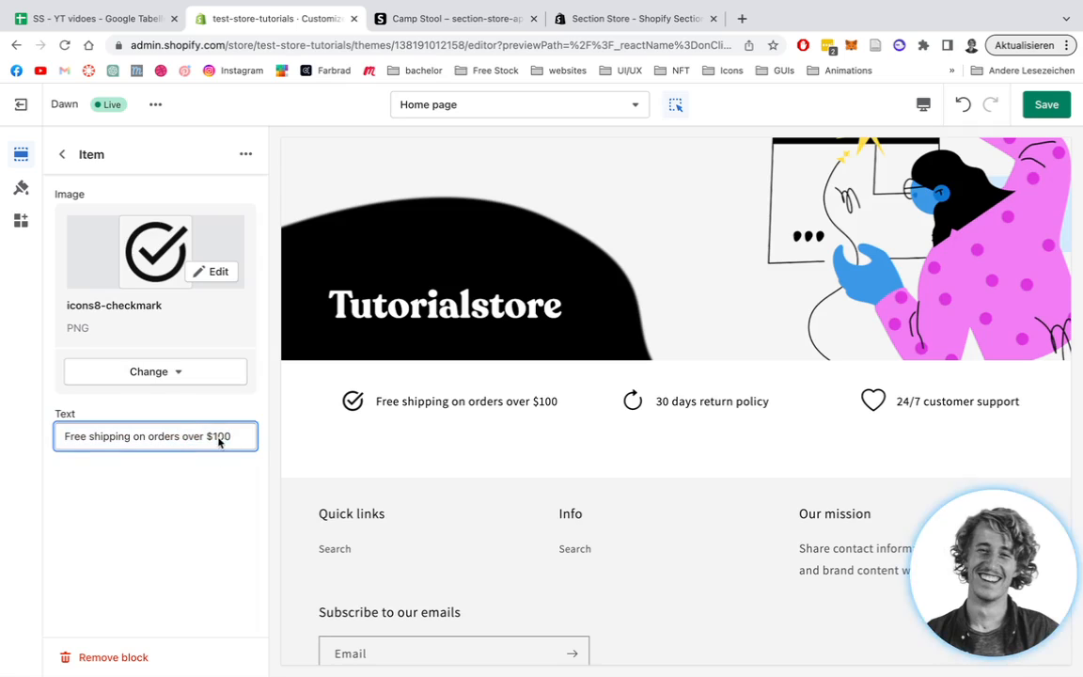
pyautogui.write('150')
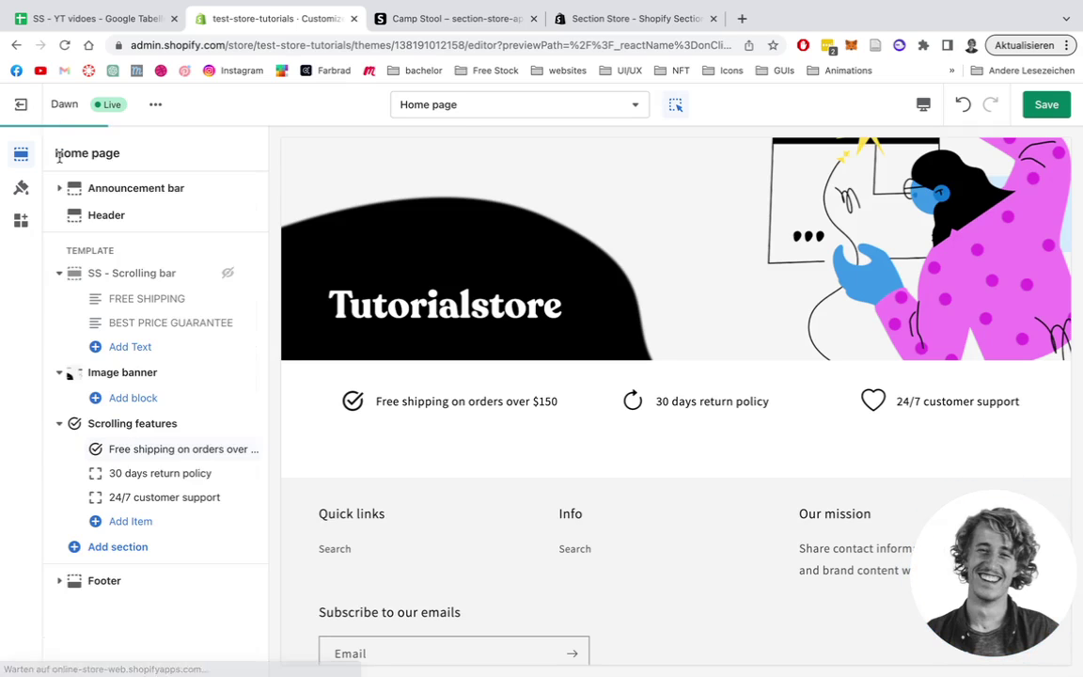
# - Give the return policy item a clipboard icon and the third item a banknotes icon
pyautogui.click(160, 473)
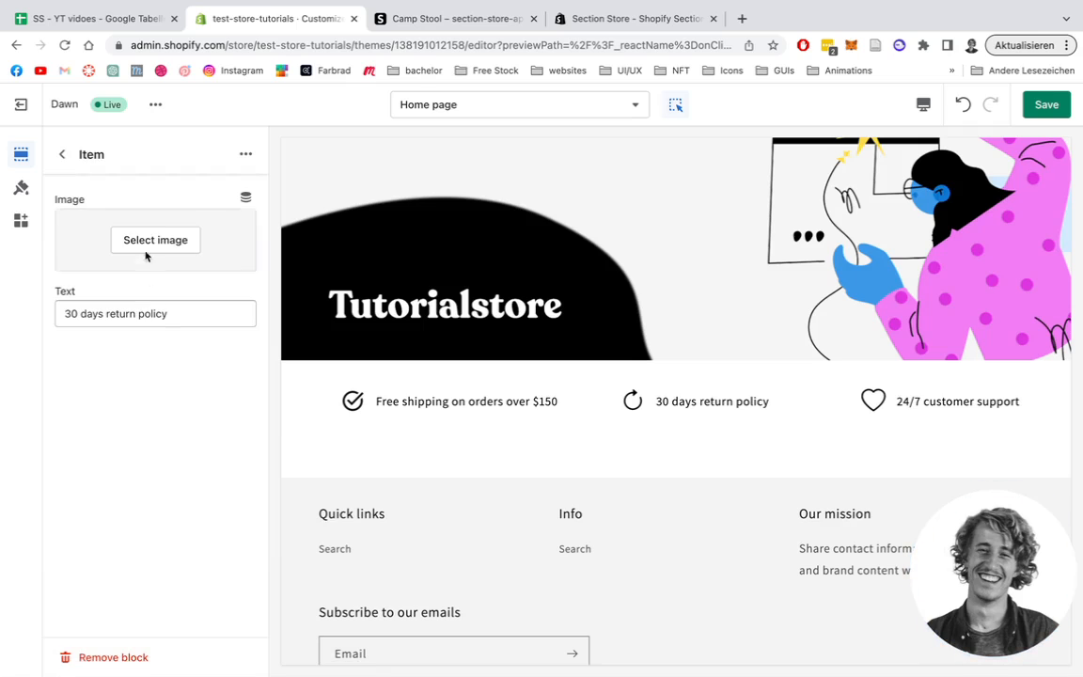
pyautogui.click(155, 240)
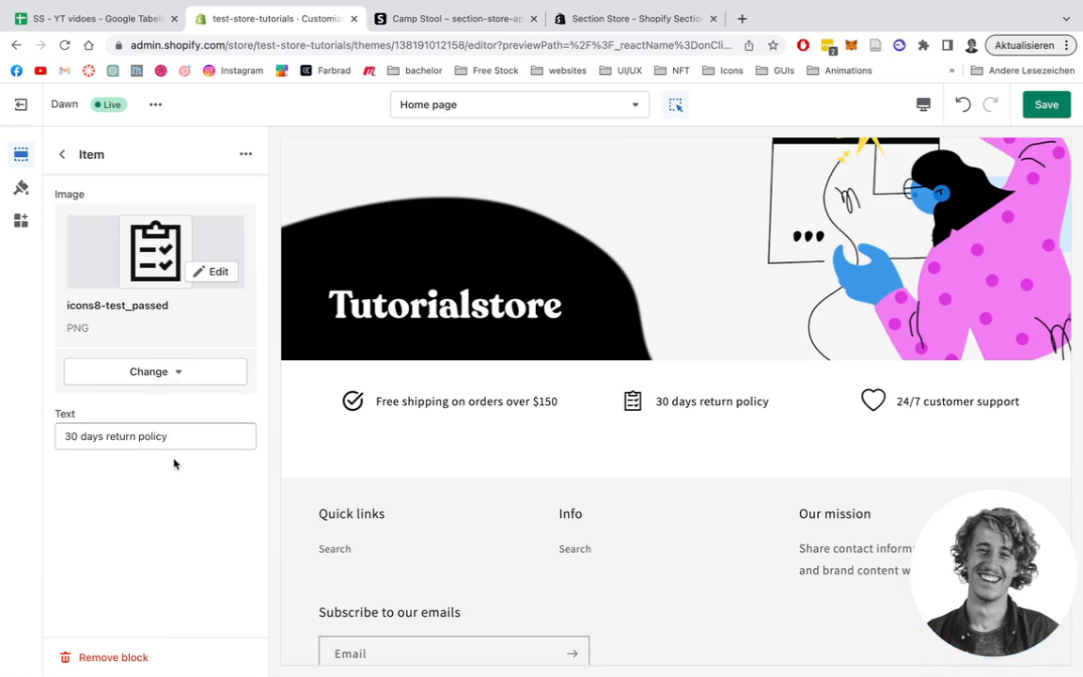
pyautogui.click(155, 435)
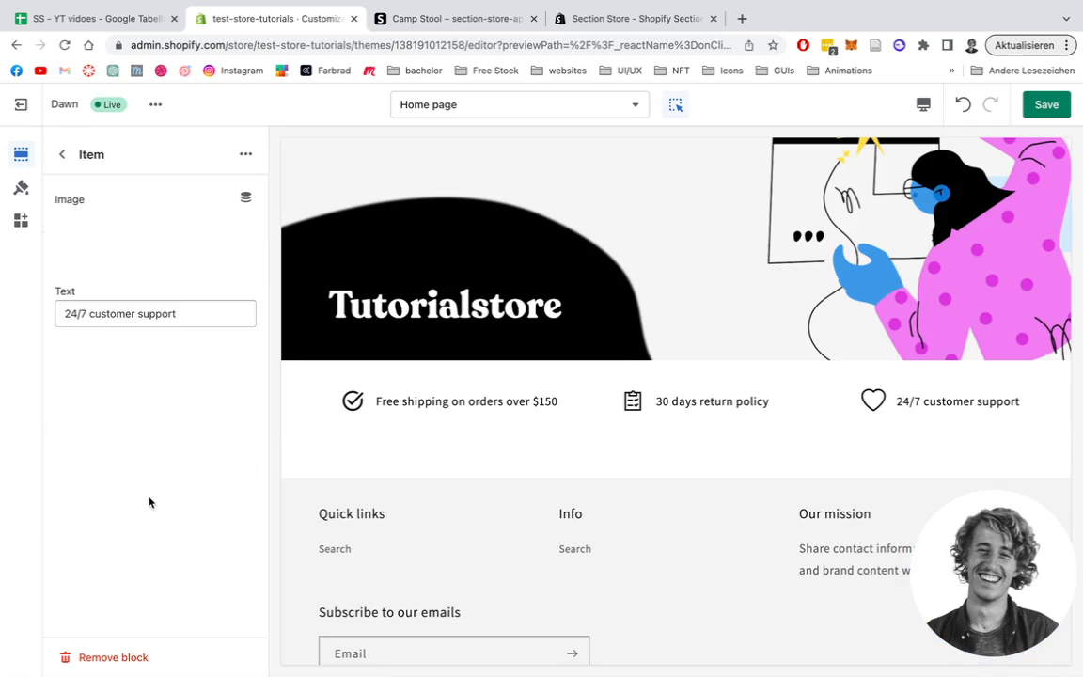
pyautogui.click(245, 197)
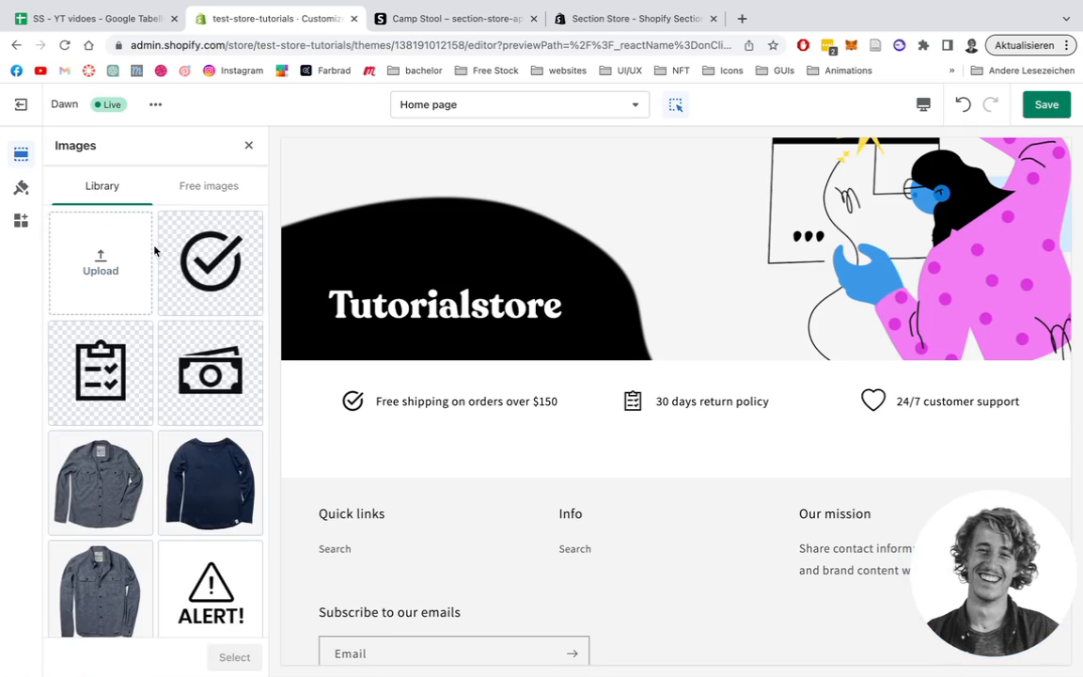
pyautogui.click(234, 657)
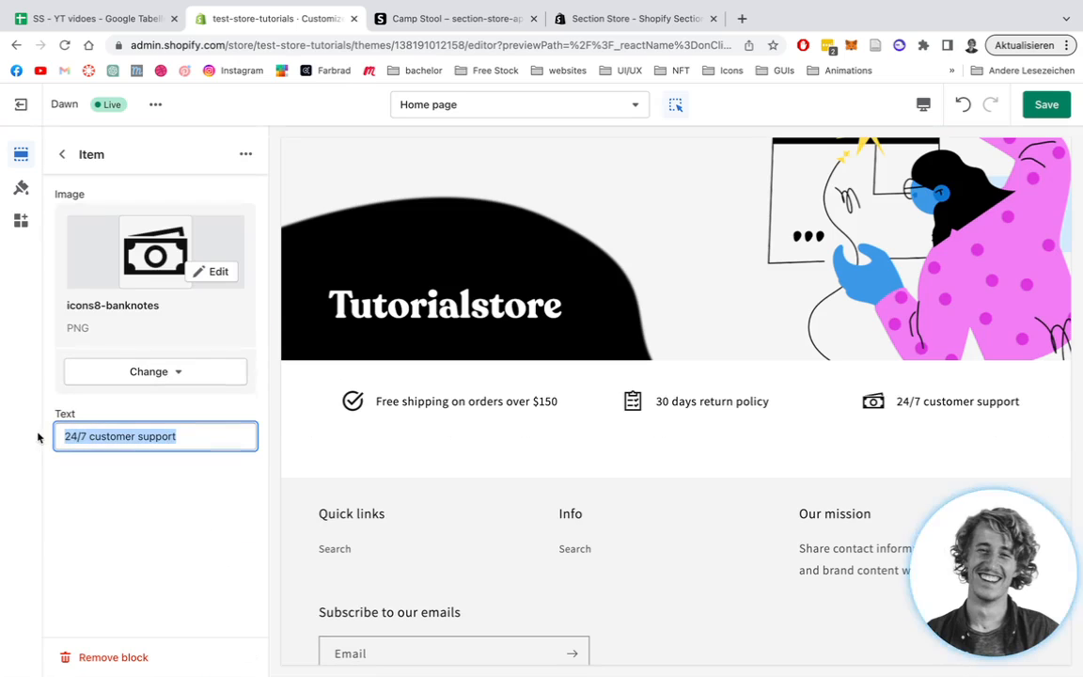
# - Rename the third item to 'Money back guarantee' and return to the section list
pyautogui.write('M')
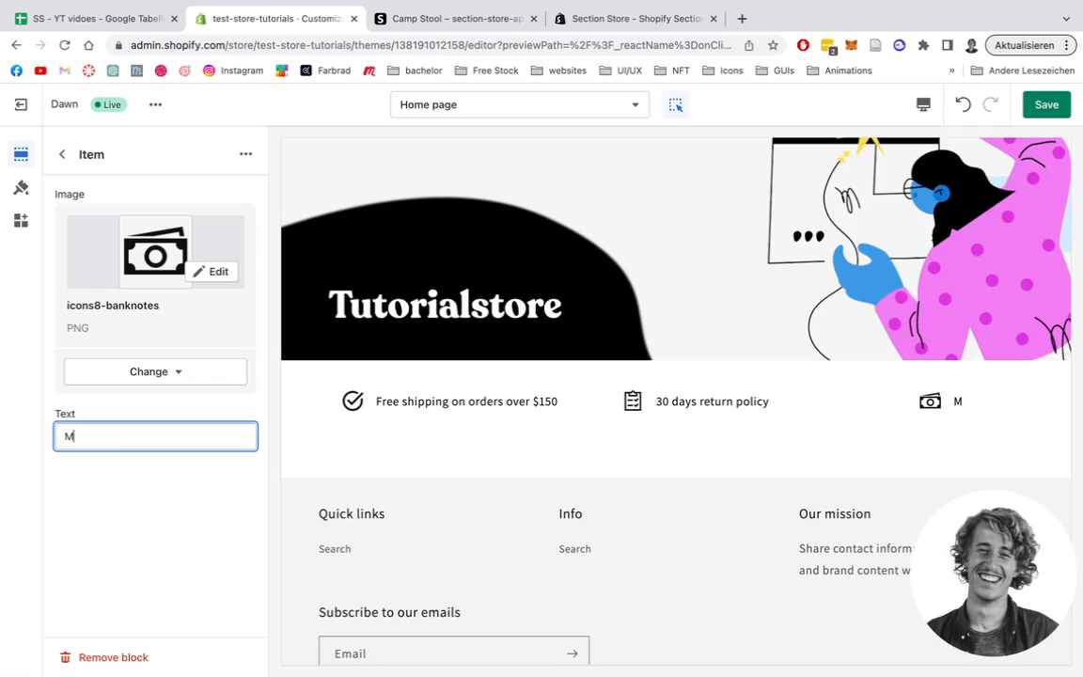
pyautogui.write('oney back gu')
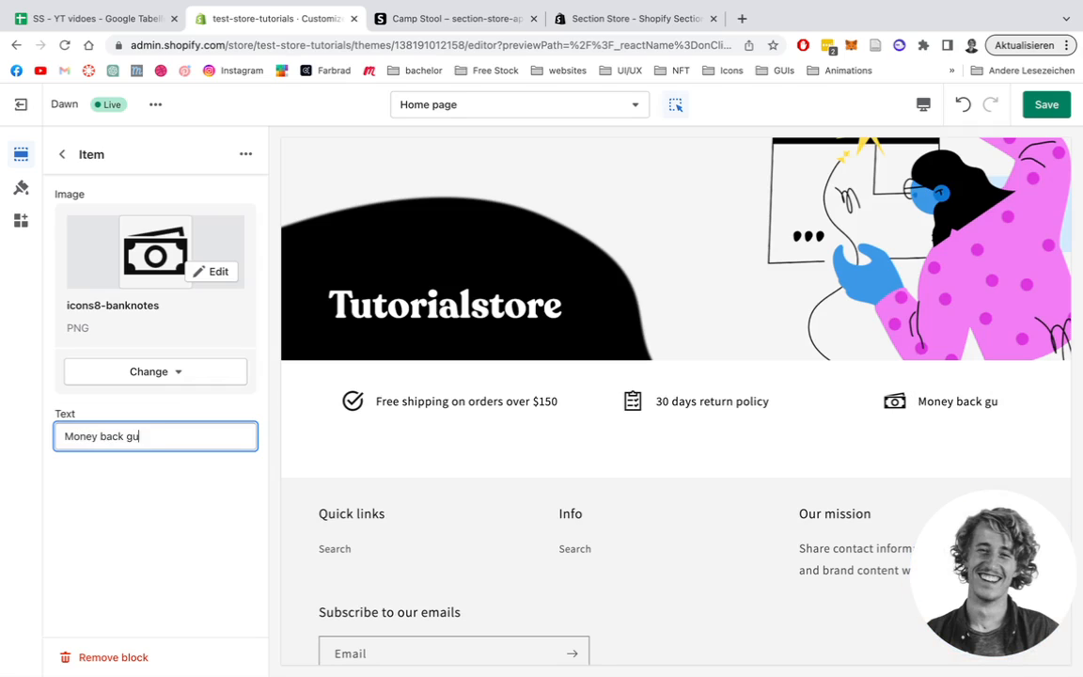
pyautogui.write('arantee')
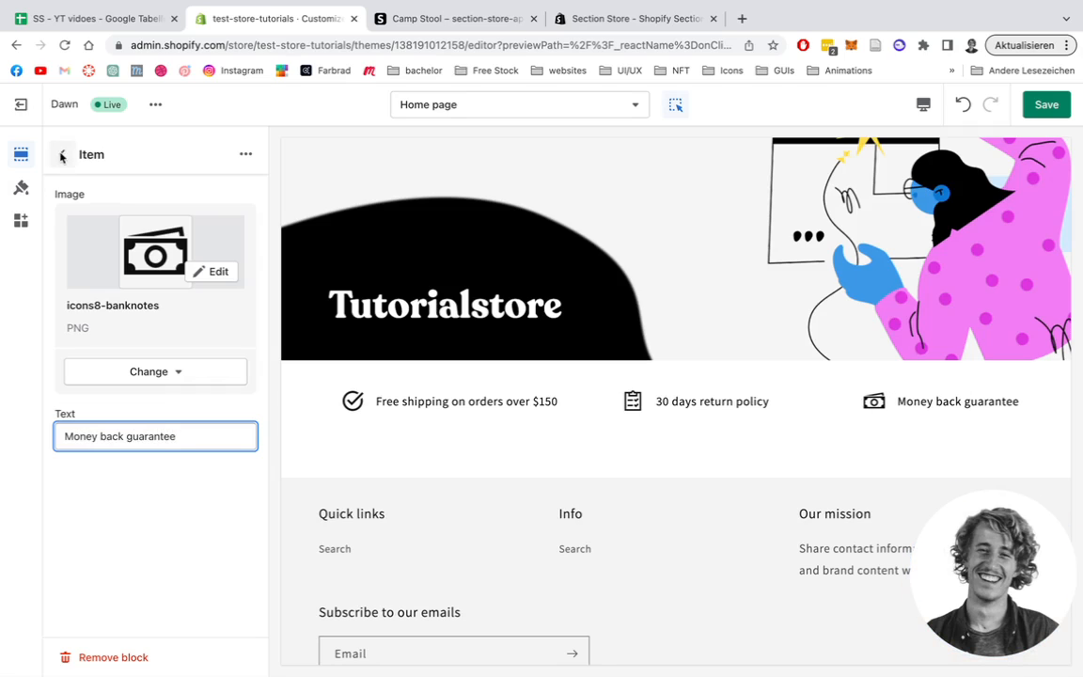
pyautogui.click(62, 155)
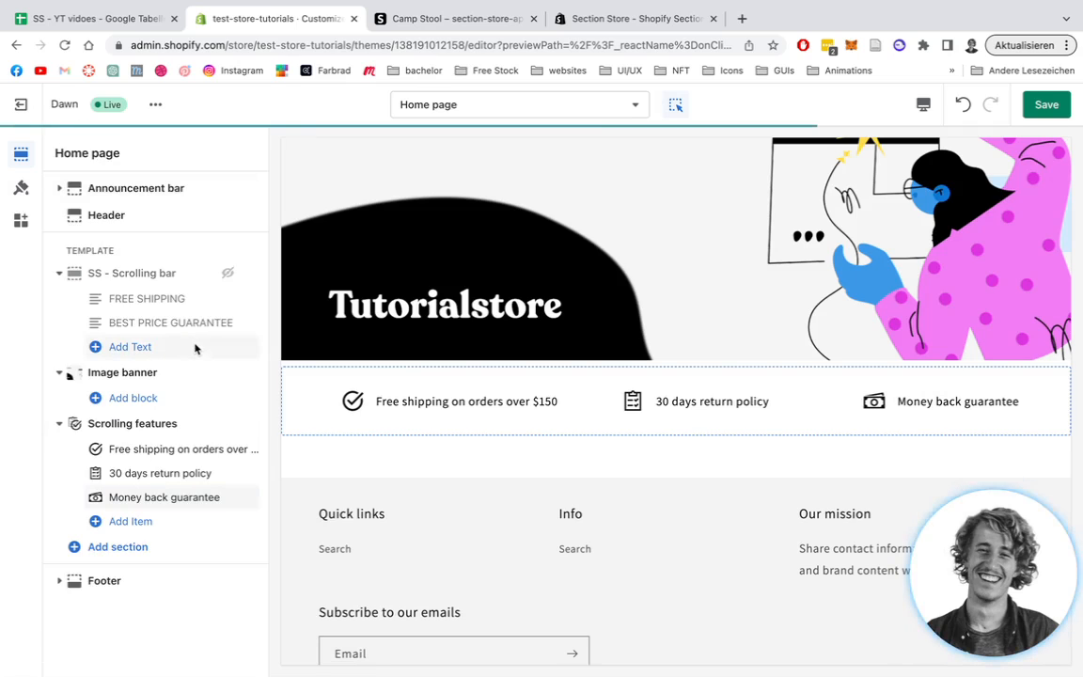
# - Open the Scrolling features section's font, icon, colour and padding settings
pyautogui.click(131, 423)
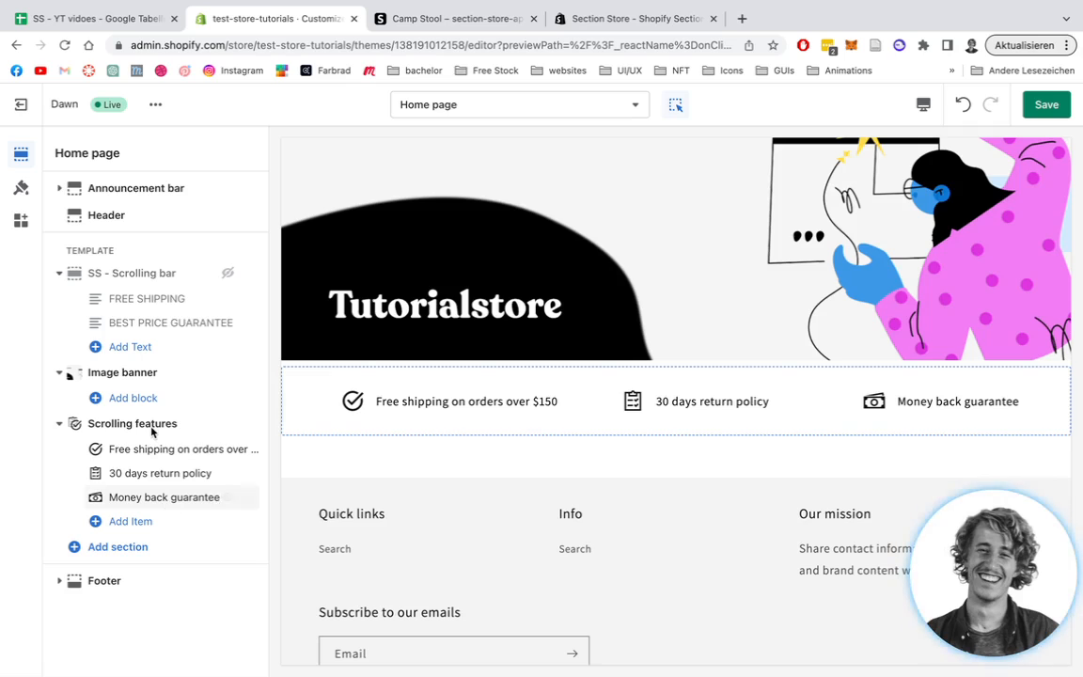
pyautogui.click(132, 423)
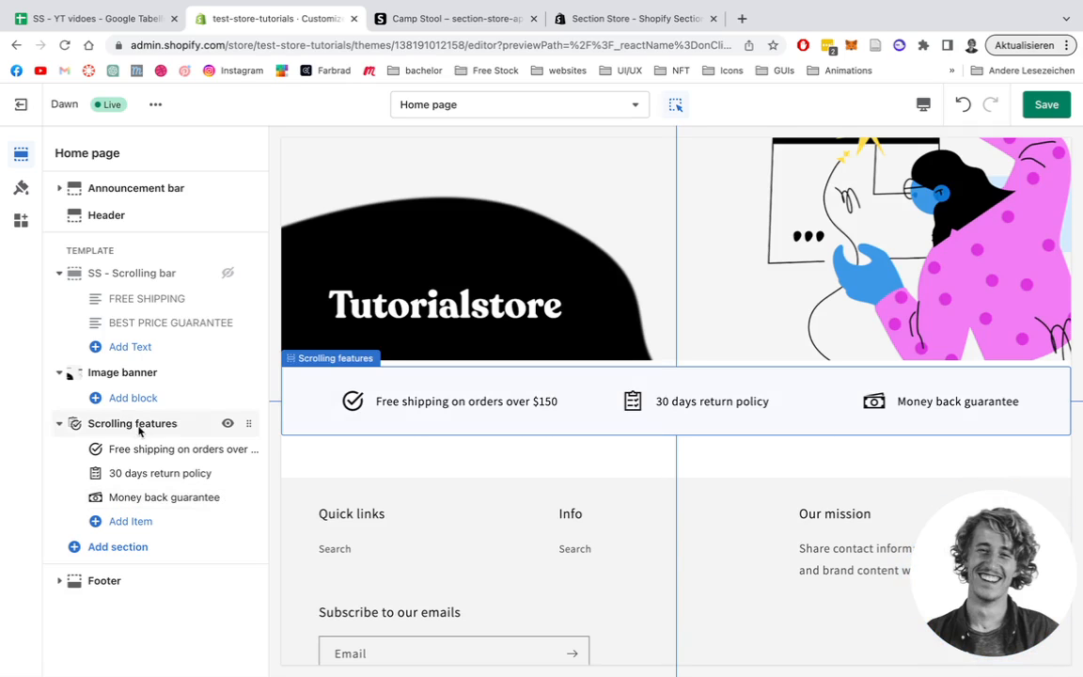
pyautogui.click(131, 423)
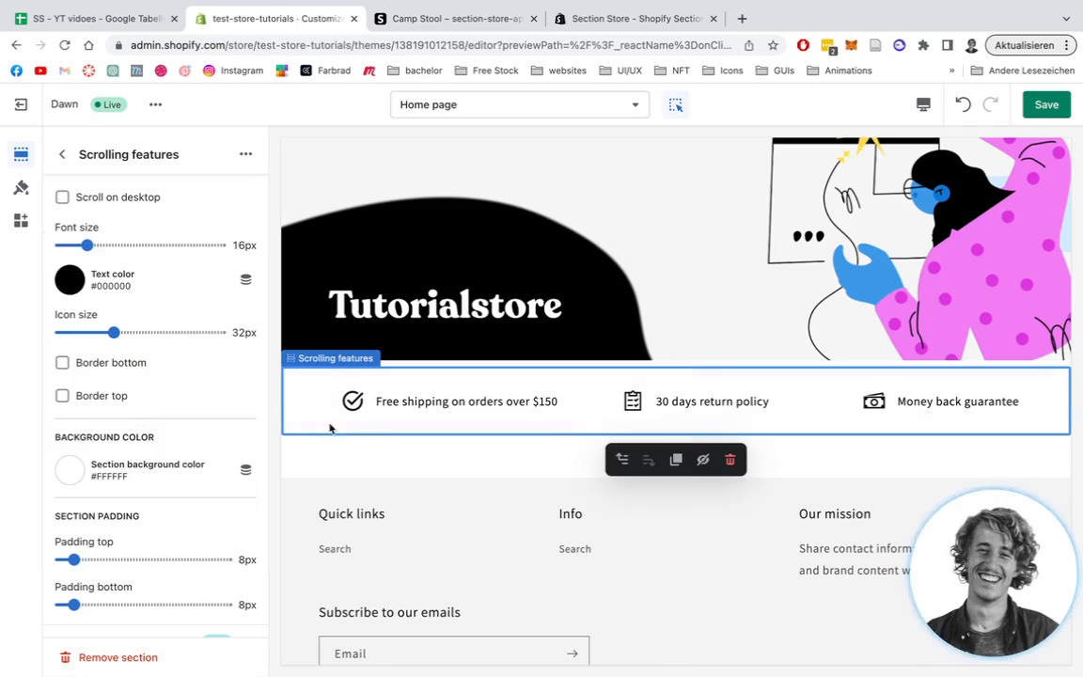
pyautogui.moveTo(216, 345)
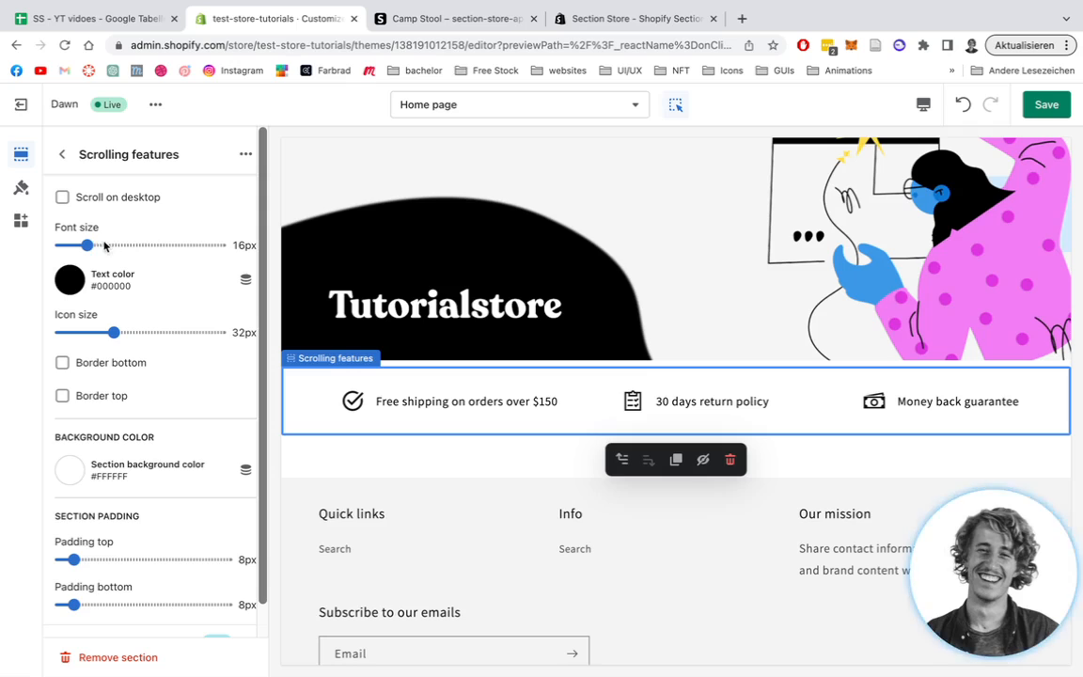
# - Set feature text to 18px blue #334FB4 and icons to 23px, leaving borders off
pyautogui.moveTo(86, 245); pyautogui.dragTo(100, 245)
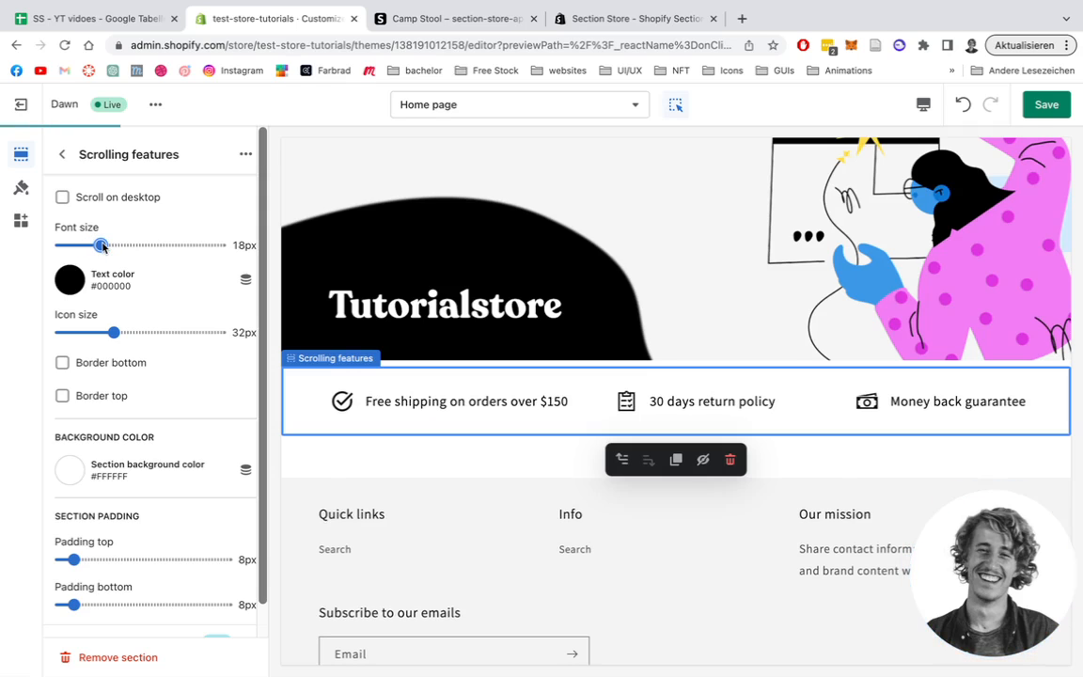
pyautogui.click(69, 280)
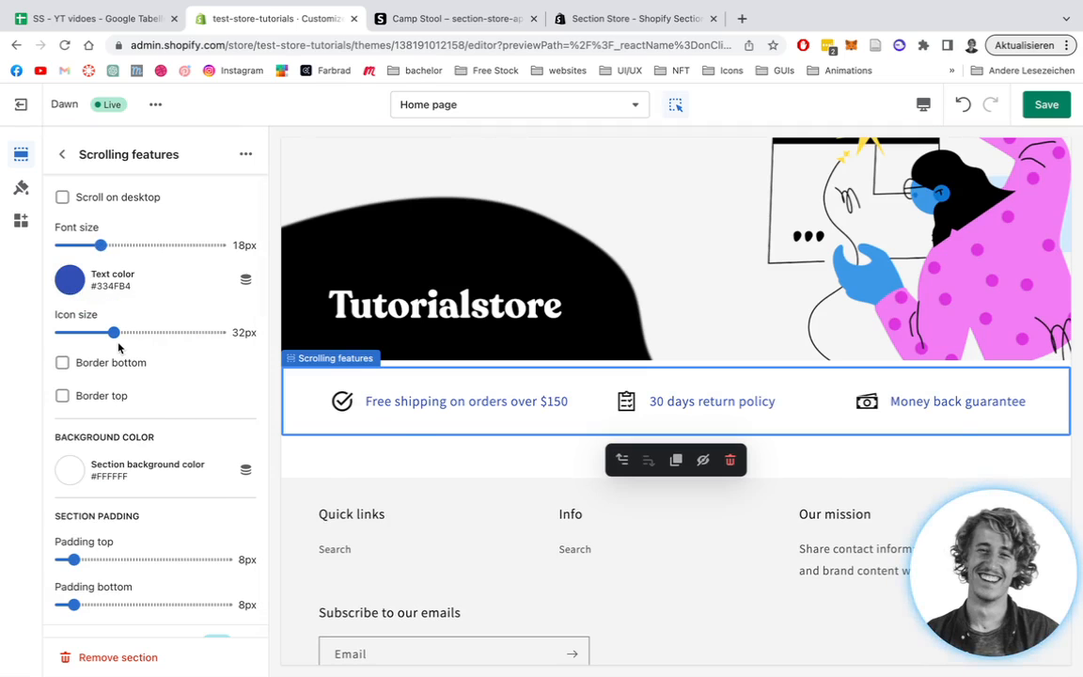
pyautogui.moveTo(113, 332); pyautogui.dragTo(84, 332)
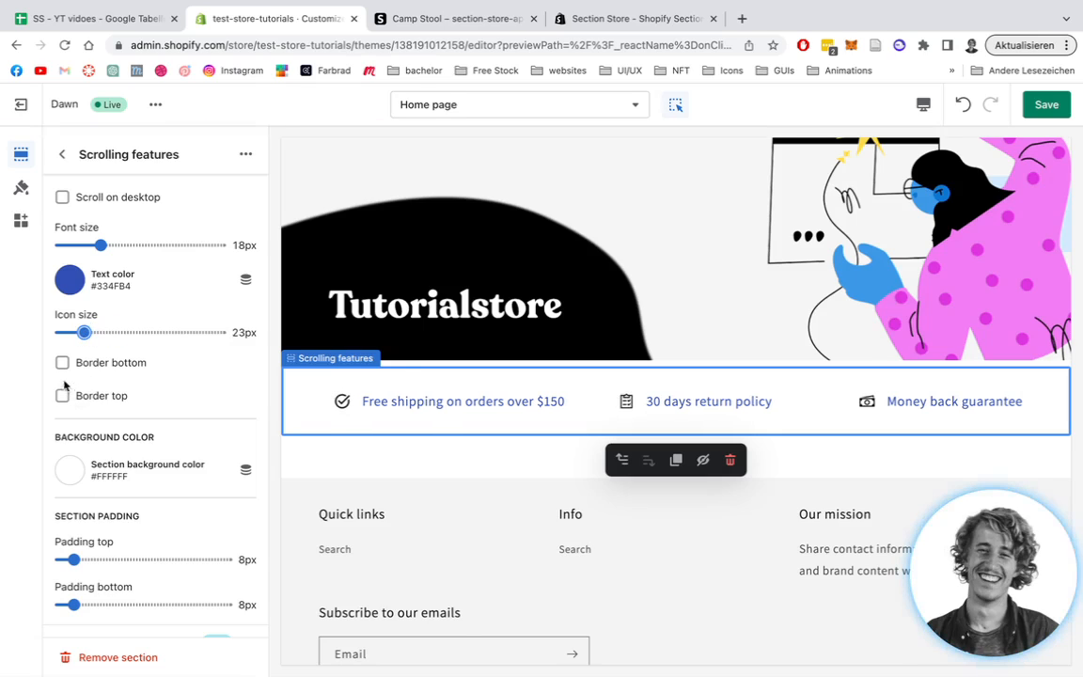
pyautogui.click(62, 362)
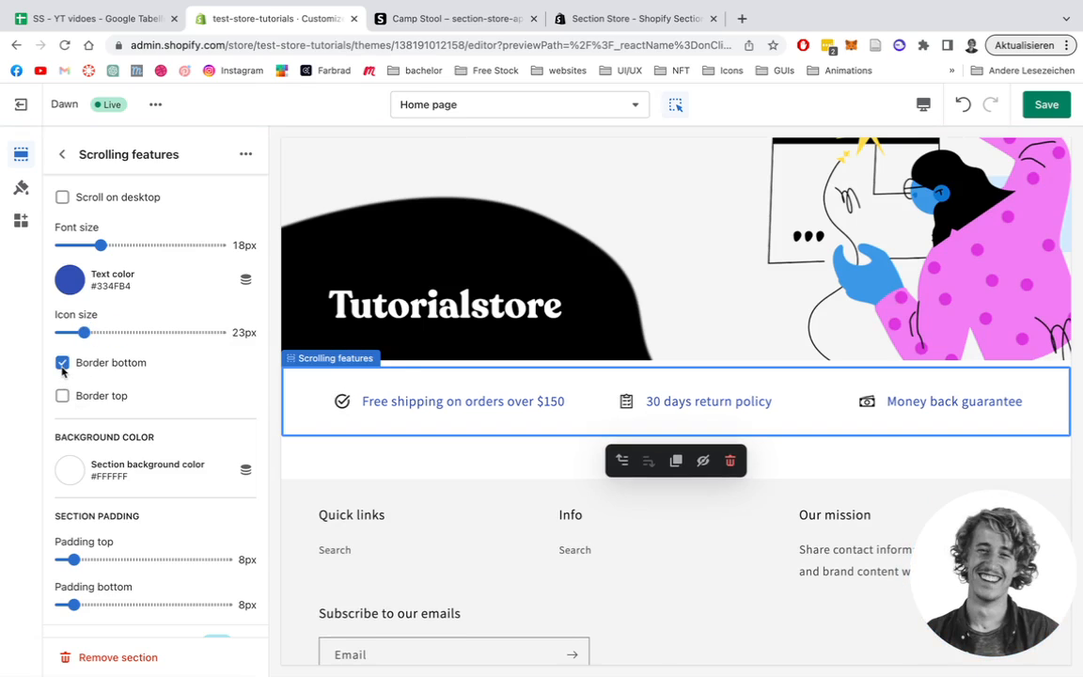
pyautogui.click(62, 395)
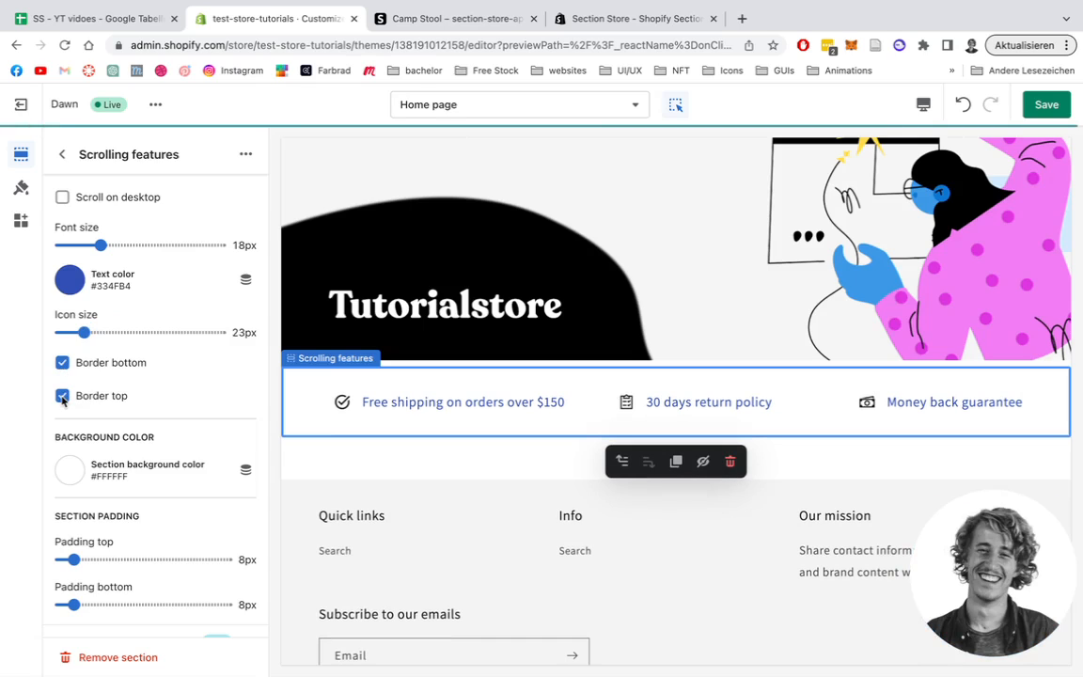
pyautogui.click(62, 396)
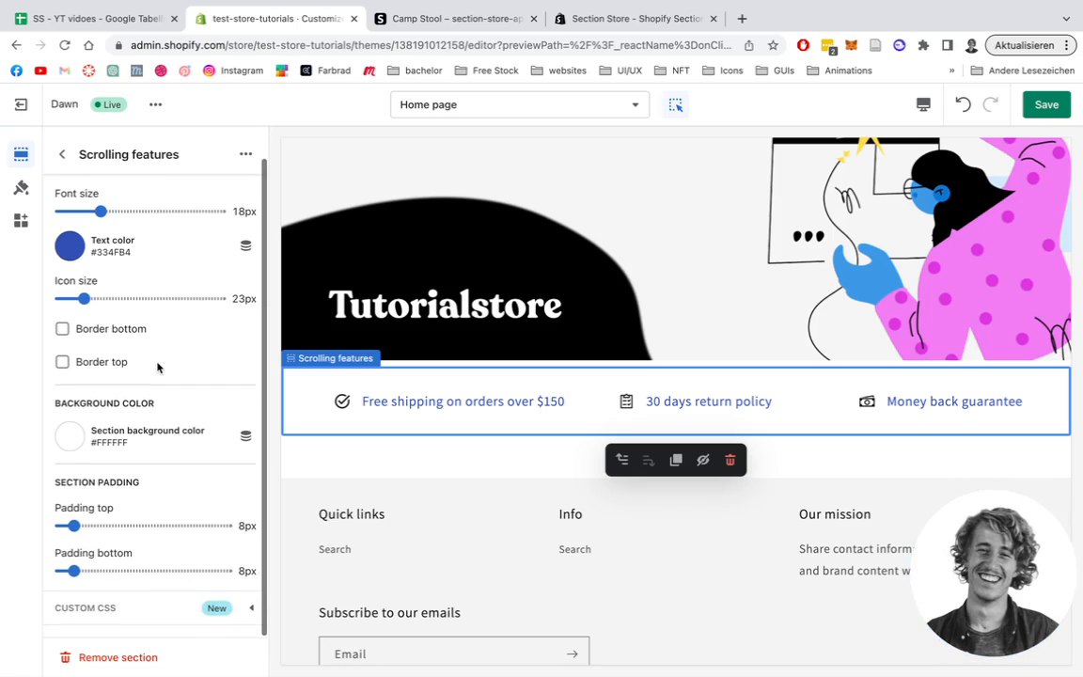
pyautogui.click(69, 435)
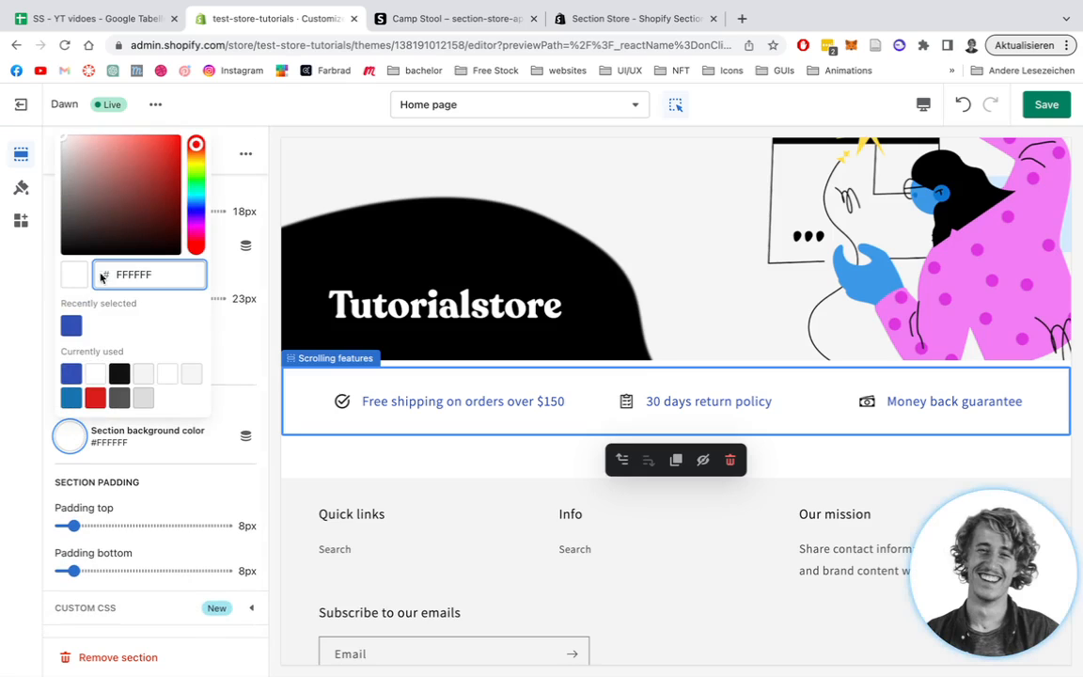
# - Apply the #F3FFB7 section background and set top and bottom padding sliders to 24px
pyautogui.click(197, 165)
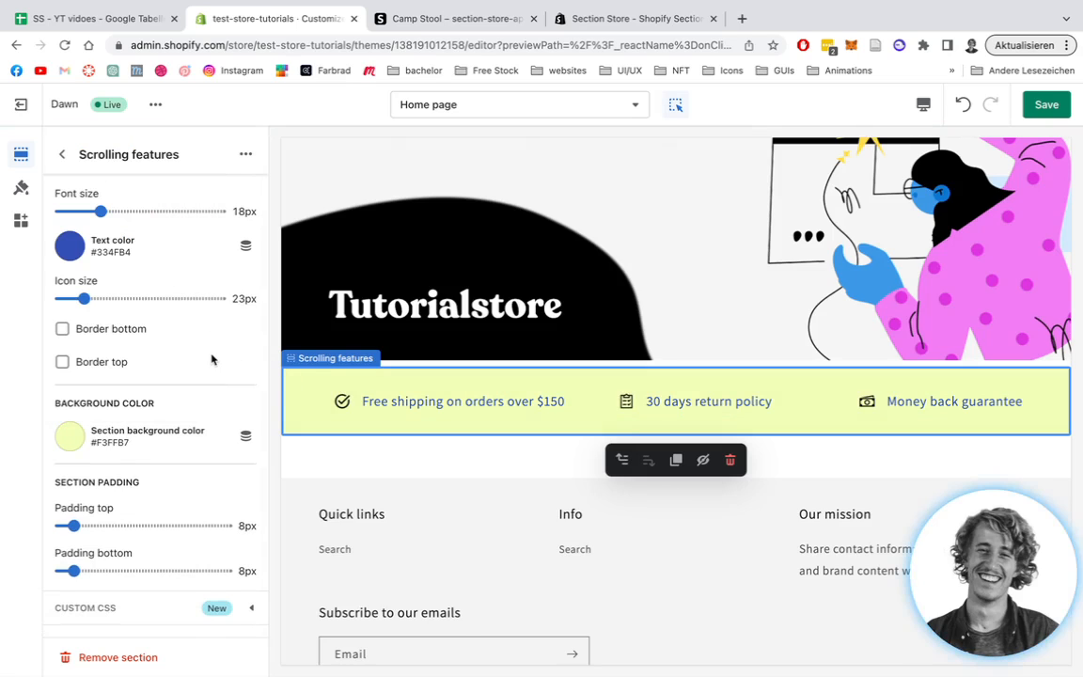
pyautogui.moveTo(71, 526); pyautogui.dragTo(100, 526)
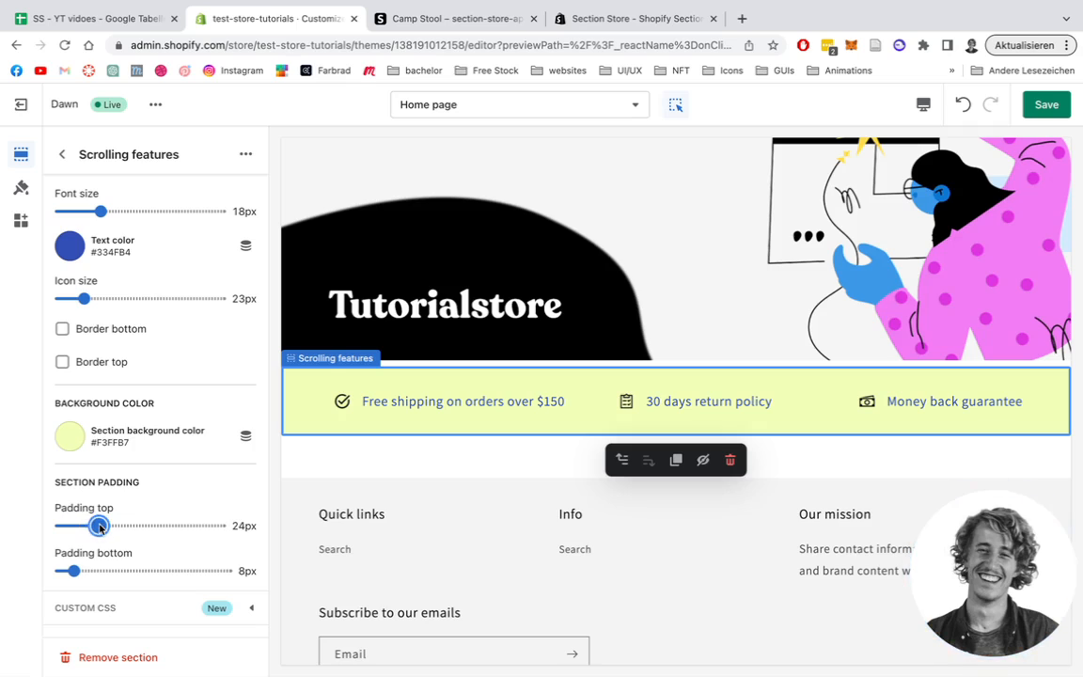
pyautogui.moveTo(68, 570); pyautogui.dragTo(99, 570)
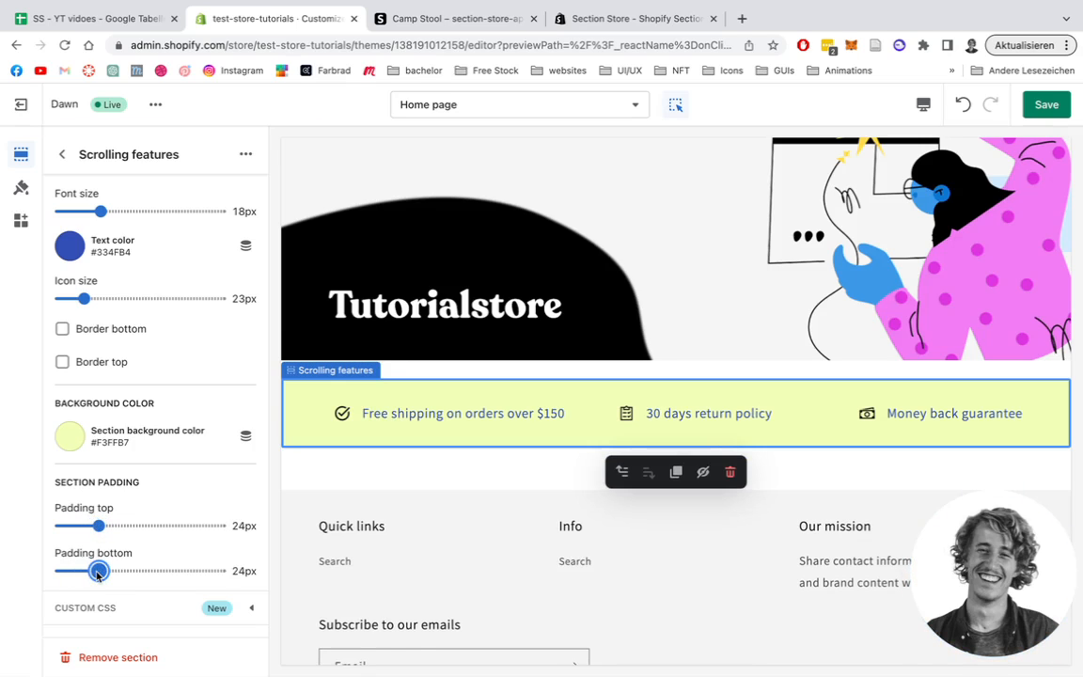
pyautogui.click(431, 458)
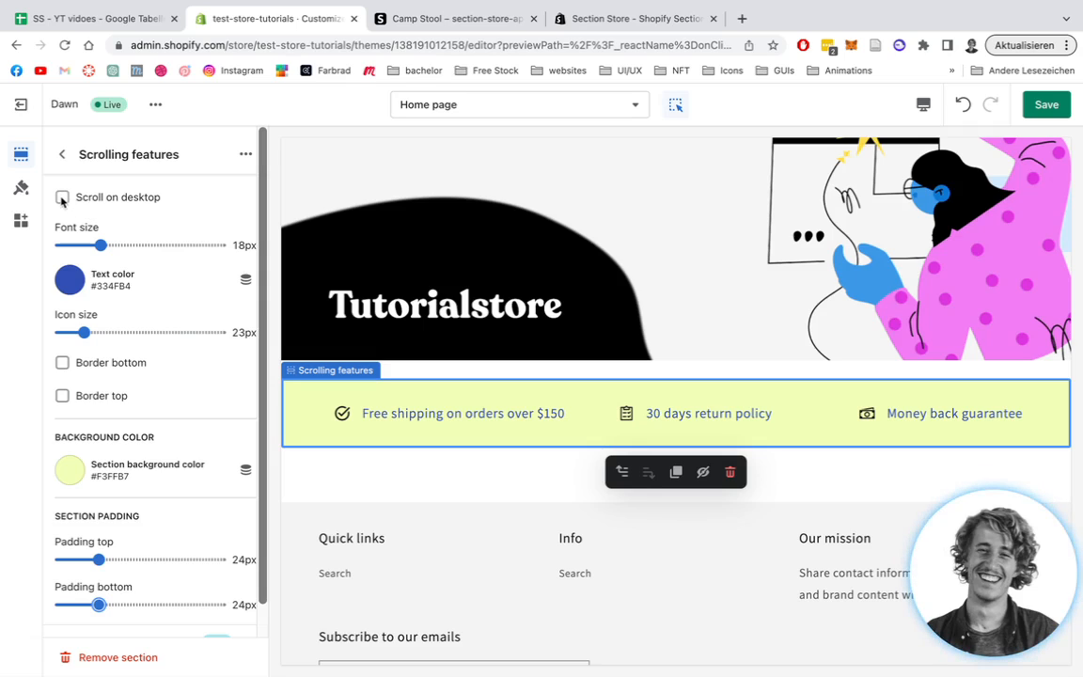
# - Try Scroll on desktop, preview the mobile view, return to desktop and re-enable desktop scrolling
pyautogui.click(62, 197)
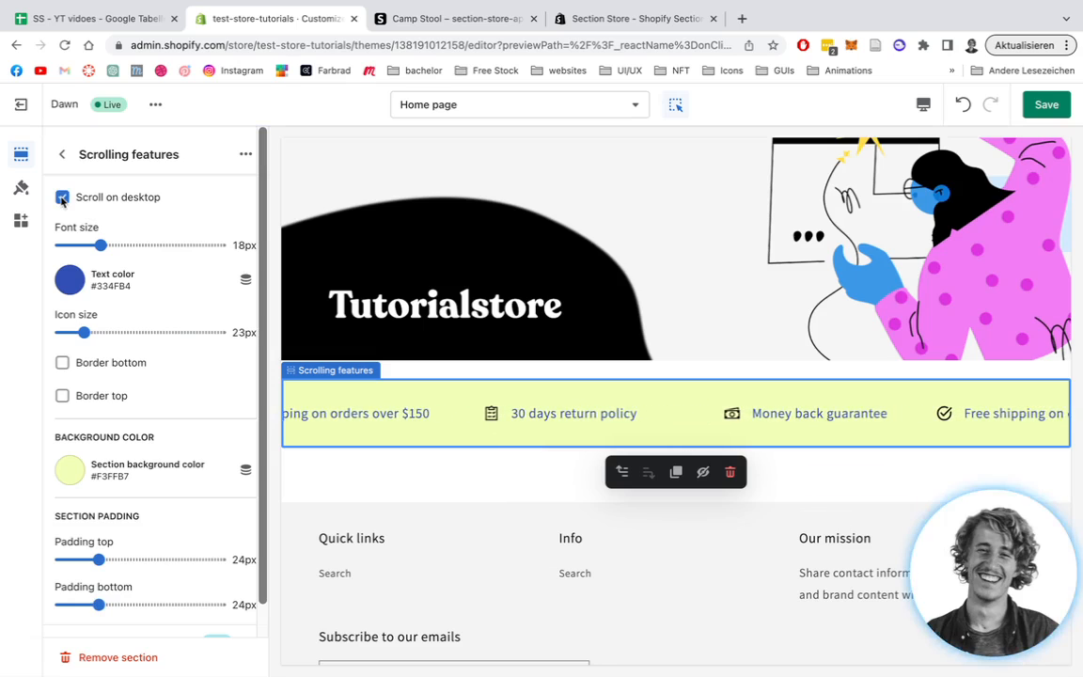
pyautogui.click(62, 197)
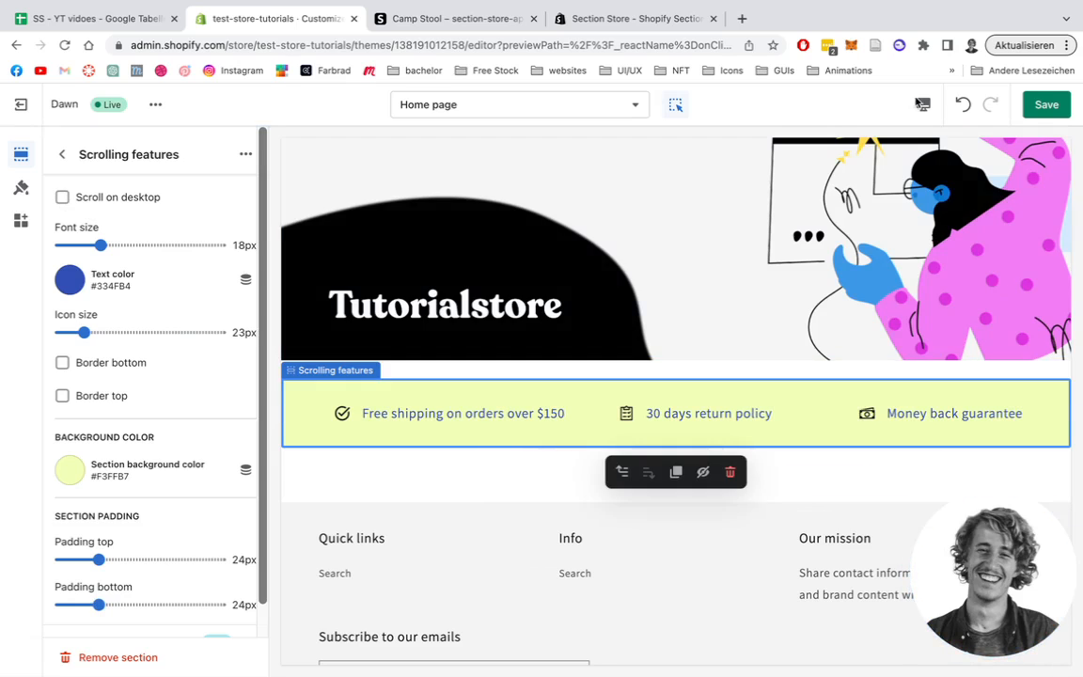
pyautogui.click(923, 104)
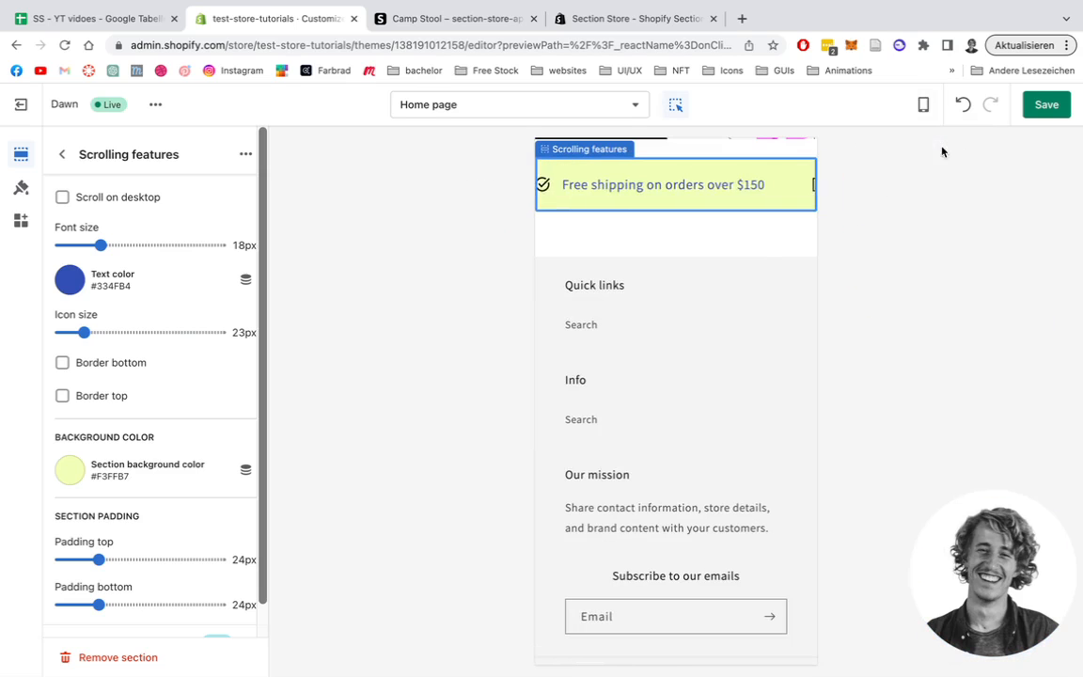
pyautogui.click(923, 105)
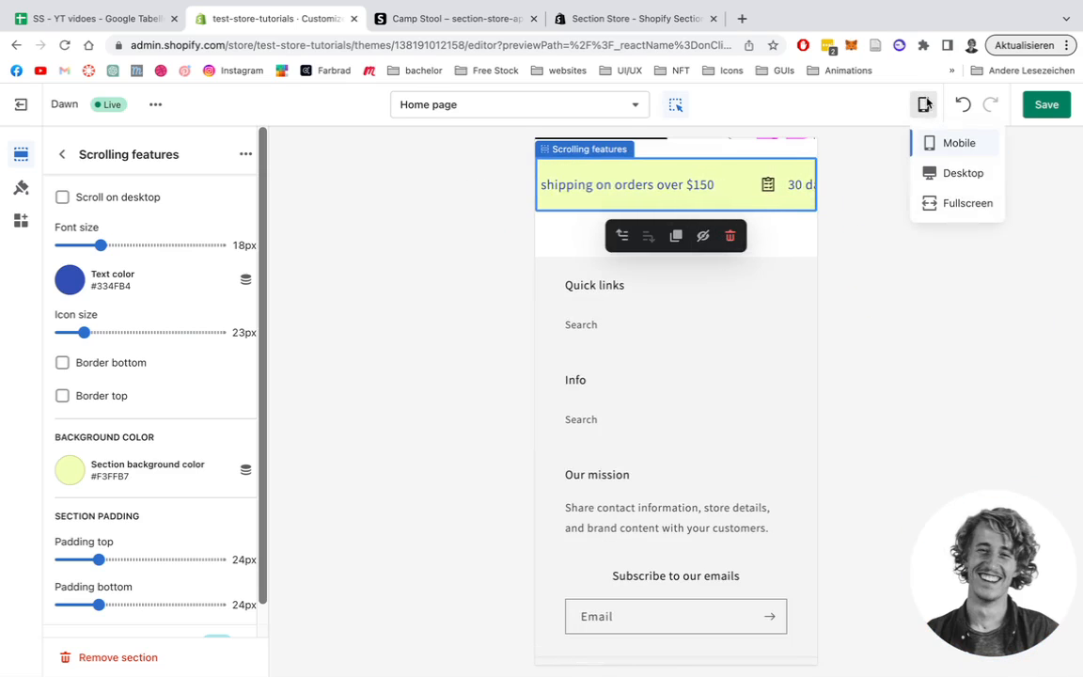
pyautogui.click(963, 172)
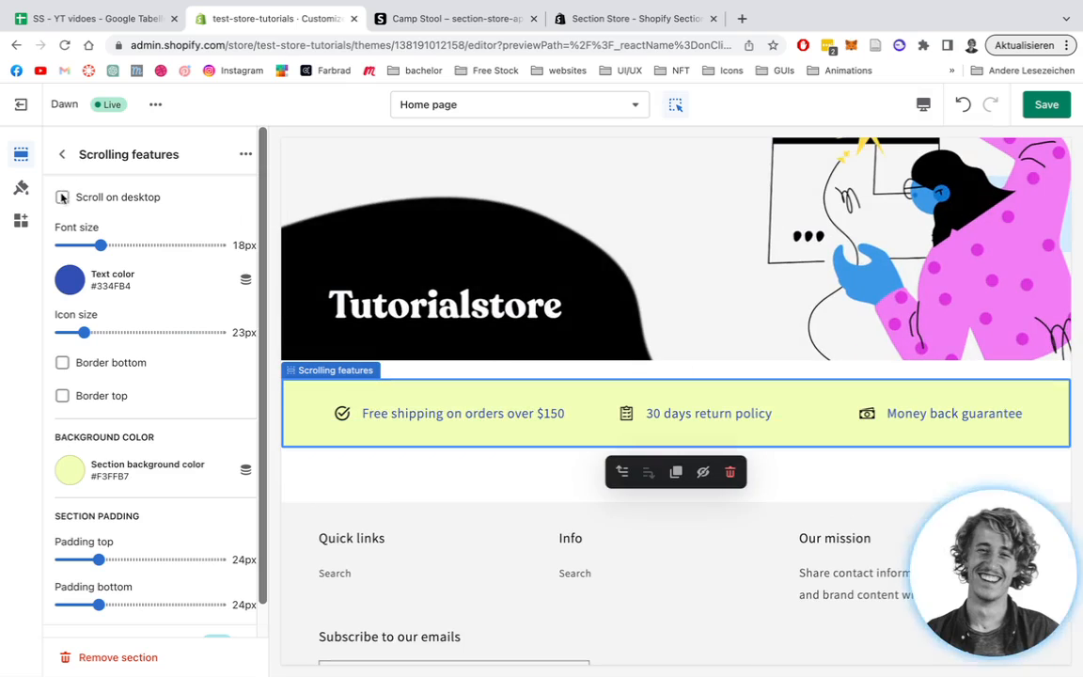
pyautogui.click(62, 196)
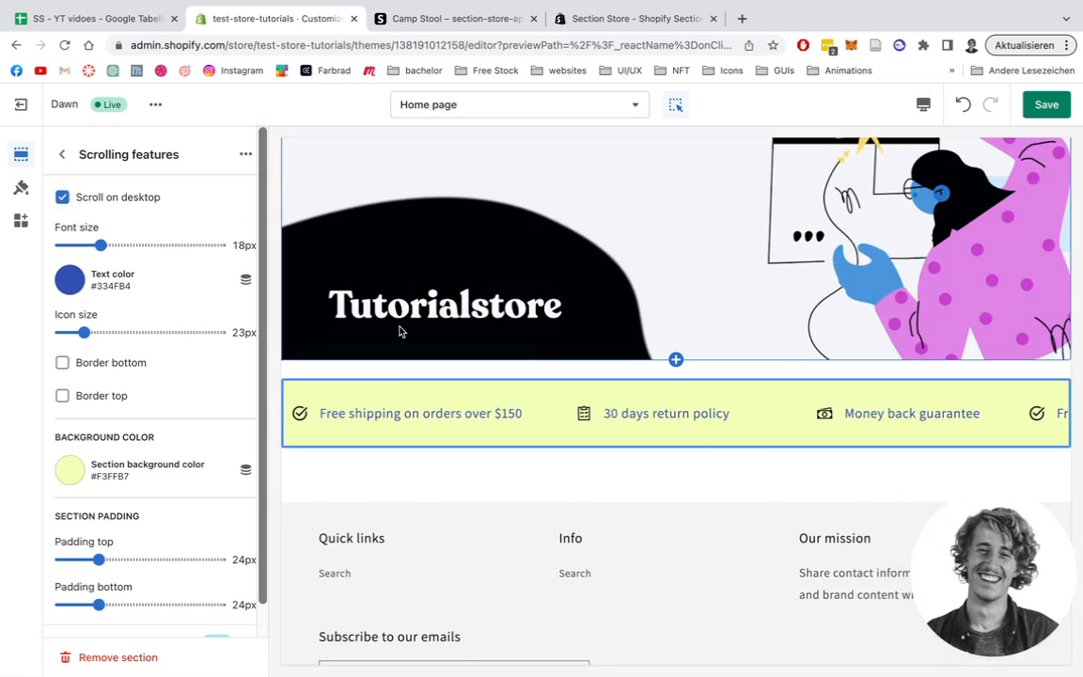
pyautogui.click(675, 413)
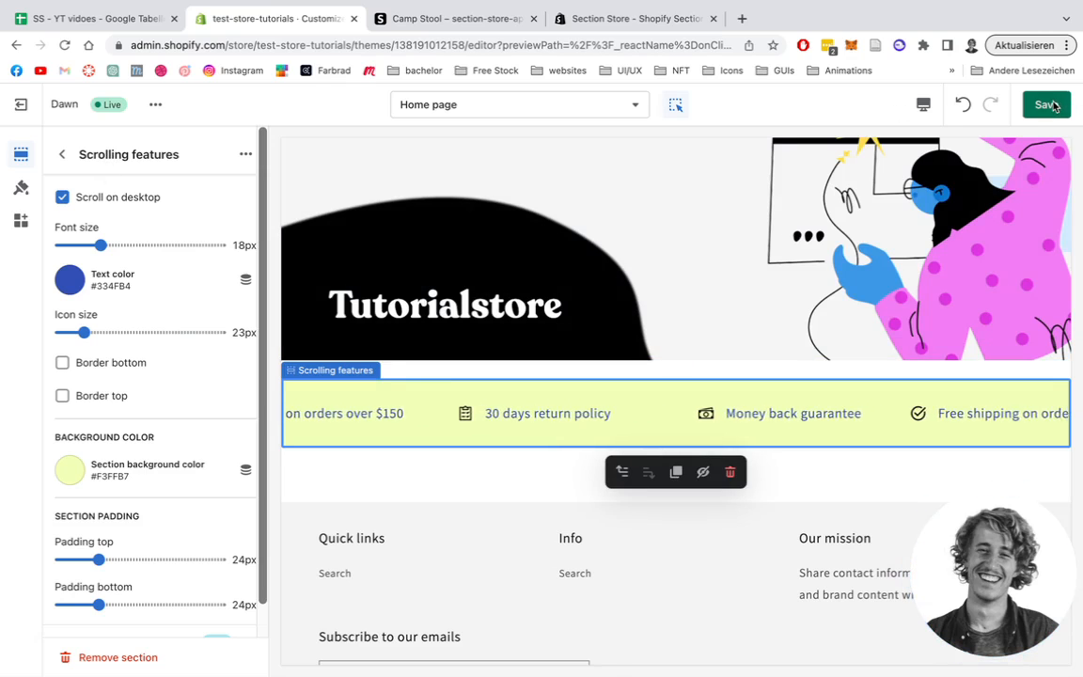
# - Save the theme, view the live storefront and scroll down to the features bar
pyautogui.click(1045, 104)
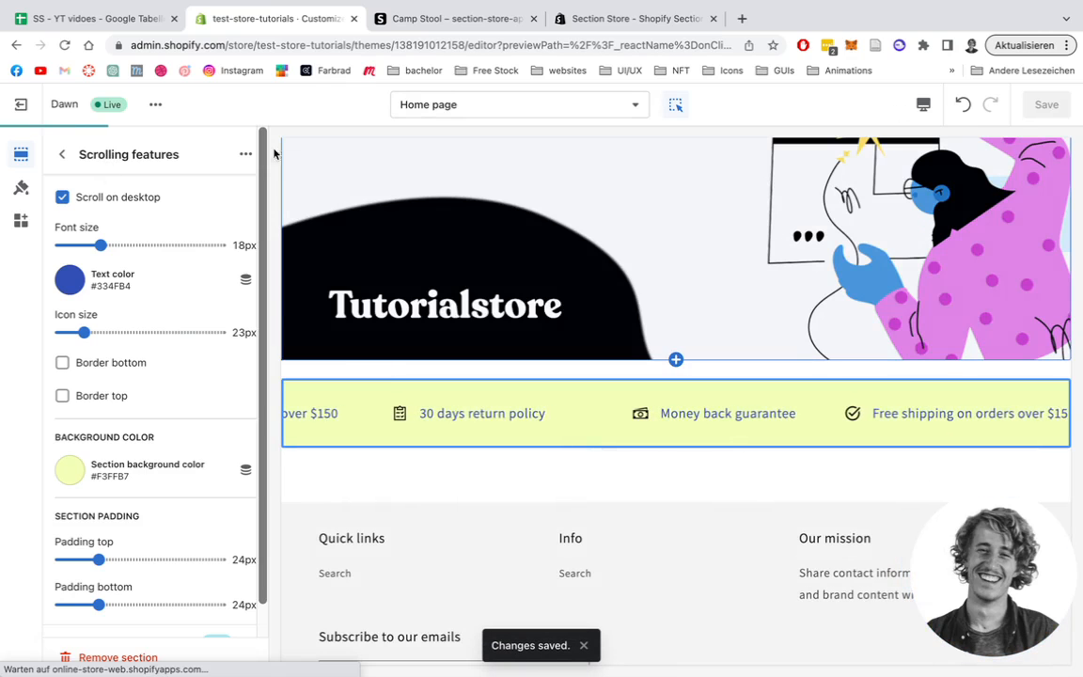
pyautogui.click(675, 413)
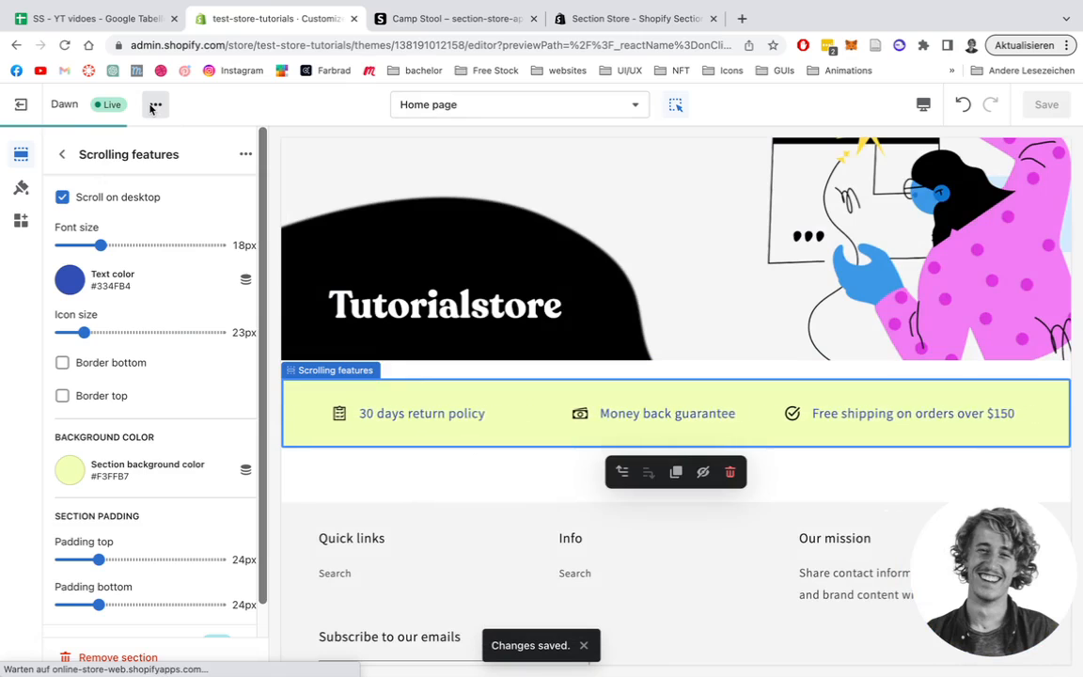
pyautogui.click(155, 105)
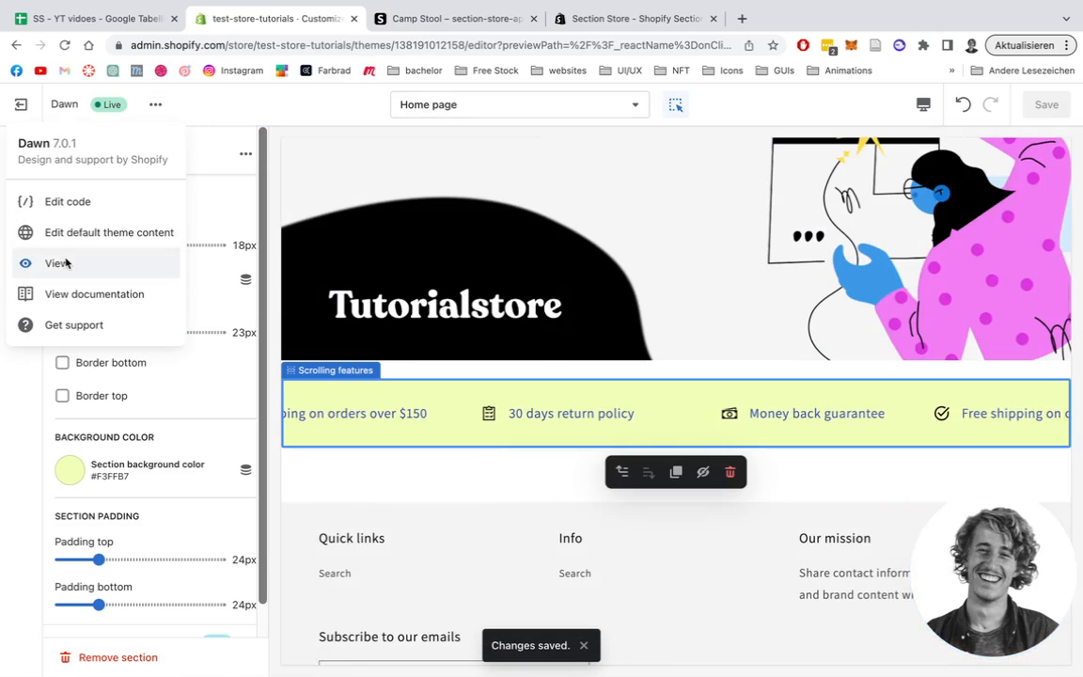
pyautogui.click(57, 264)
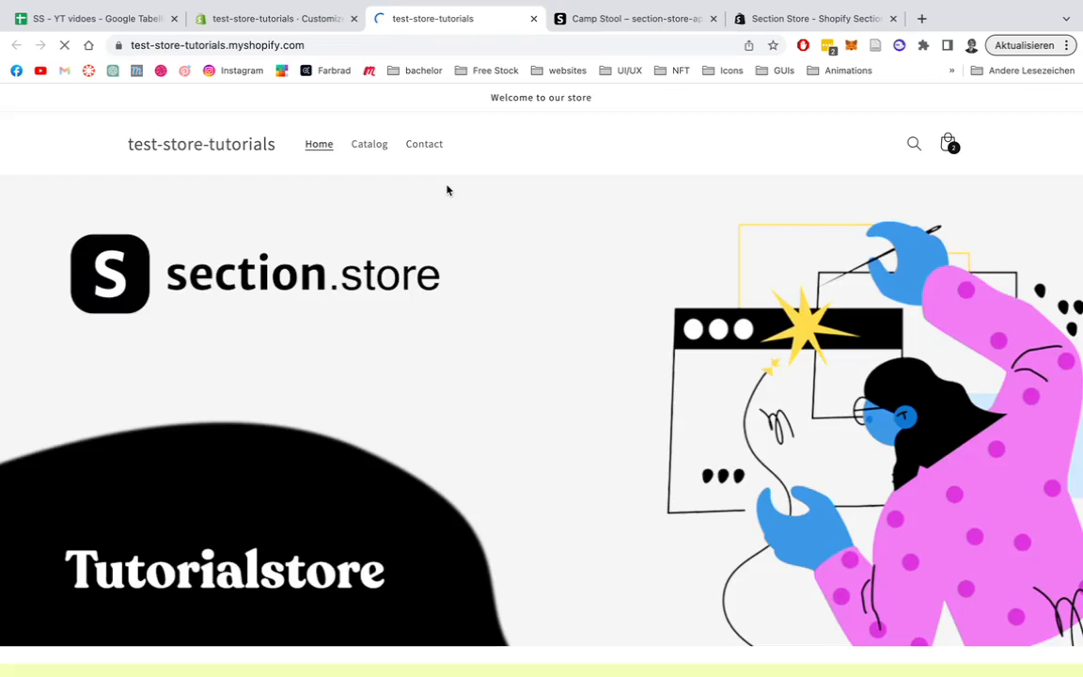
pyautogui.scroll(-3)
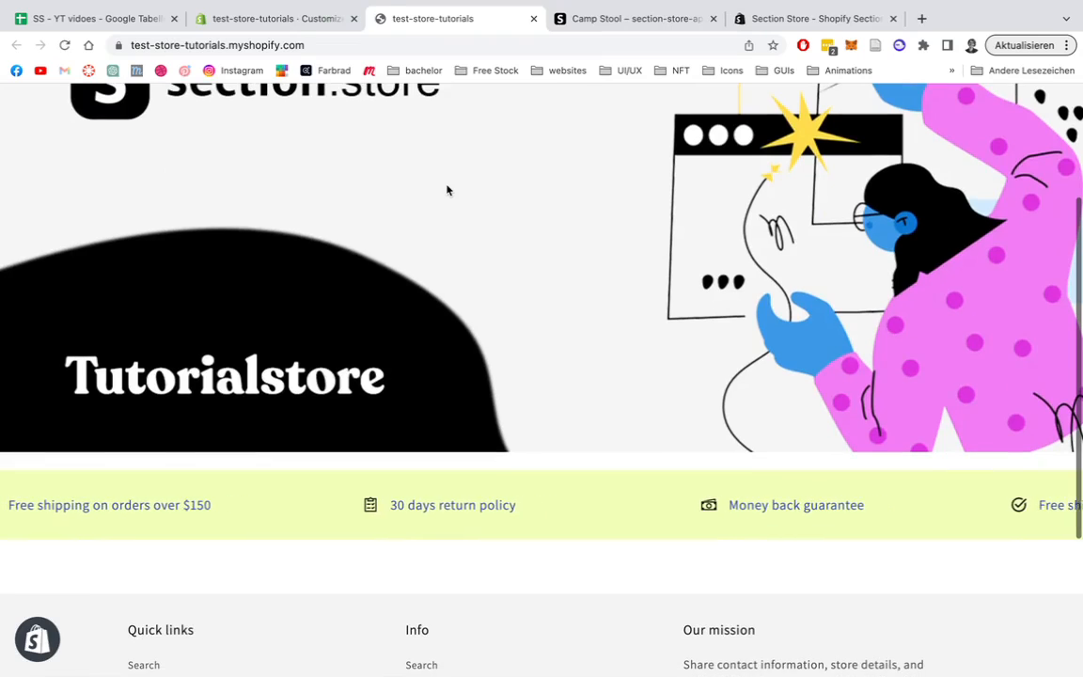